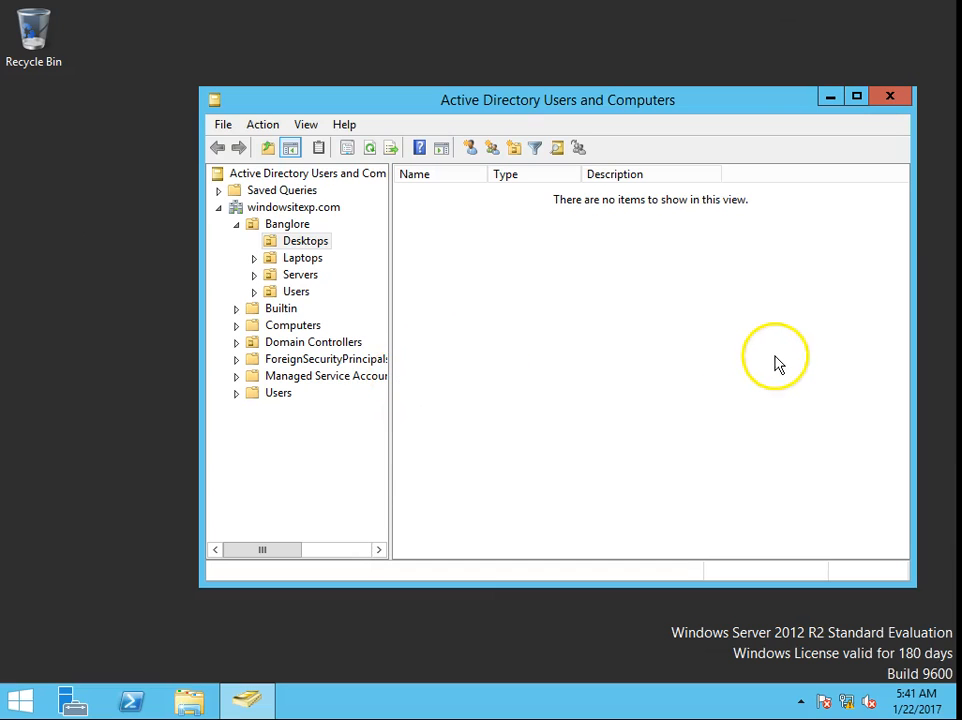
pyautogui.moveTo(700, 316)
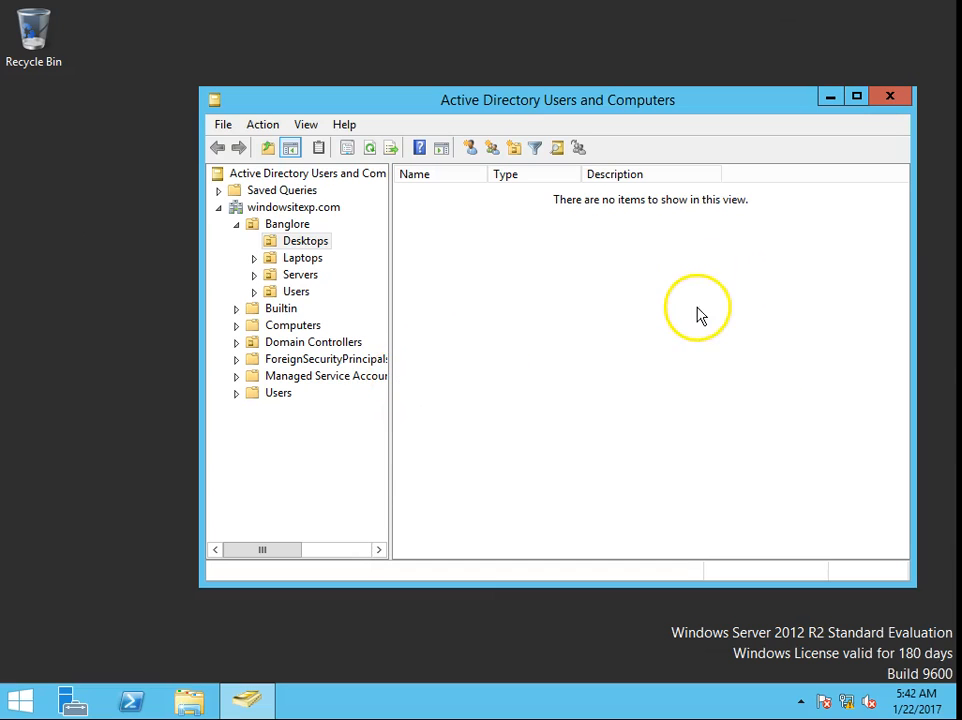
# Select the Banglore Users OU to list the test001 and test002 accounts.
pyautogui.click(296, 292)
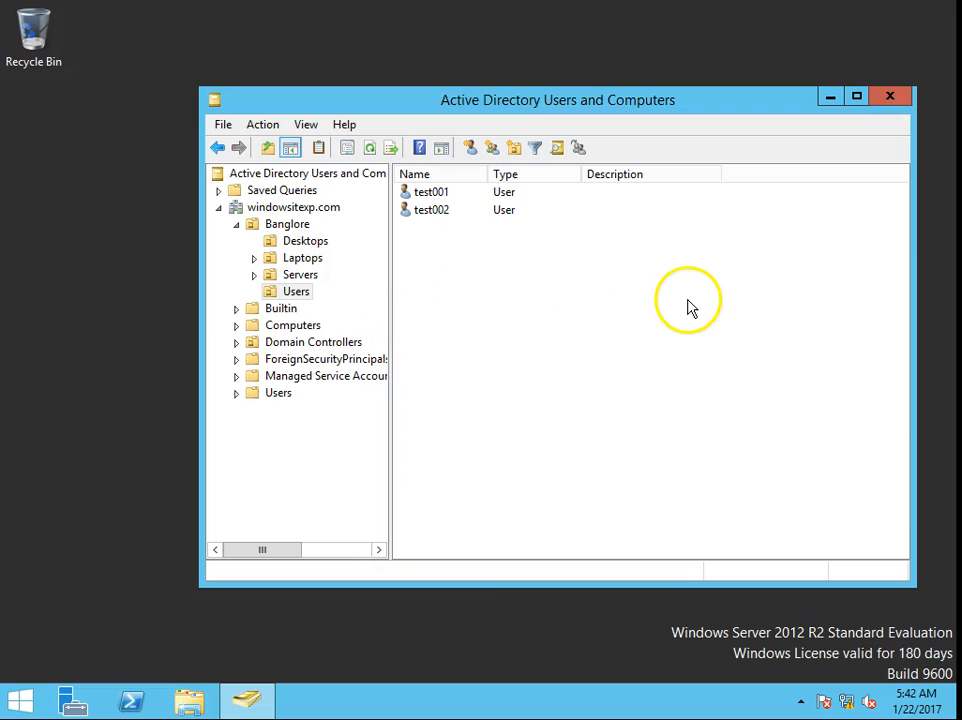
pyautogui.moveTo(688, 288)
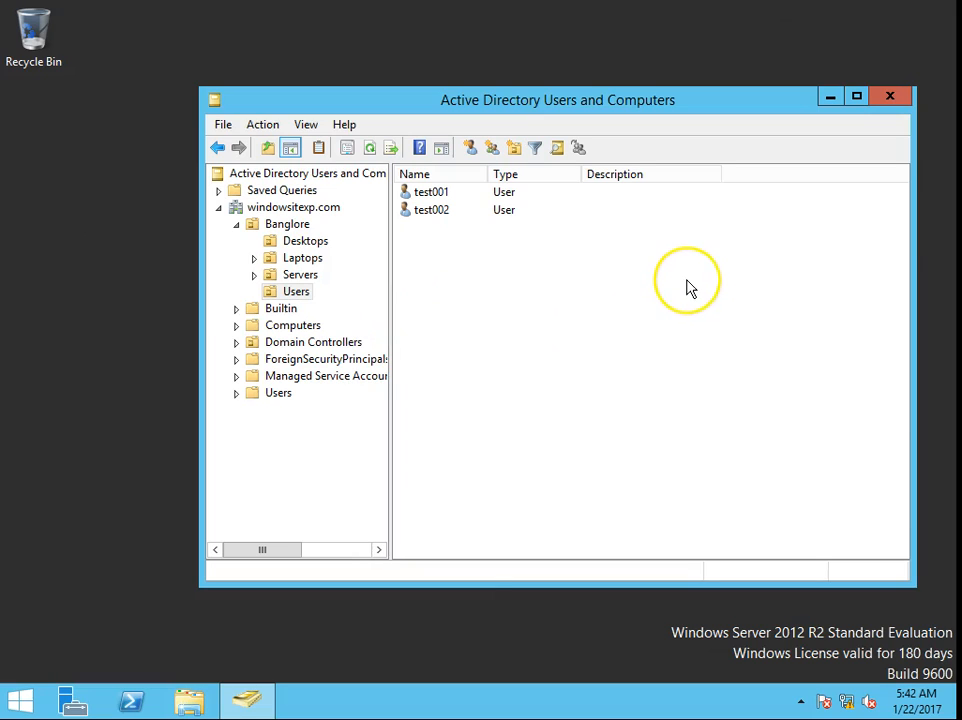
pyautogui.moveTo(588, 276)
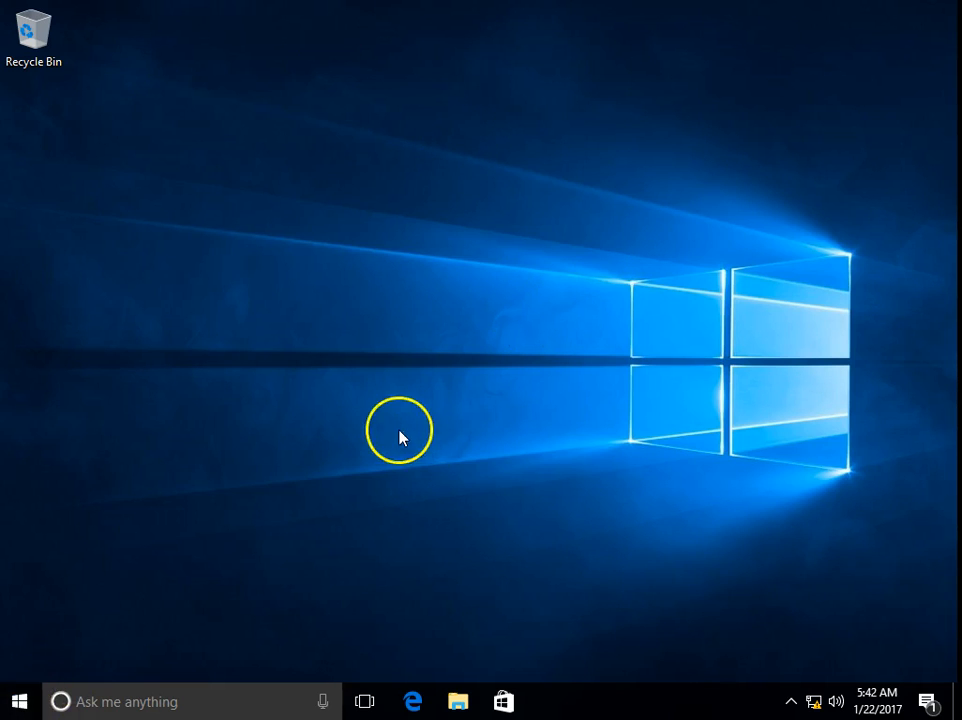
# Search Start for 'control', launch Control Panel and bring up the System page for Comp002.
pyautogui.click(20, 700)
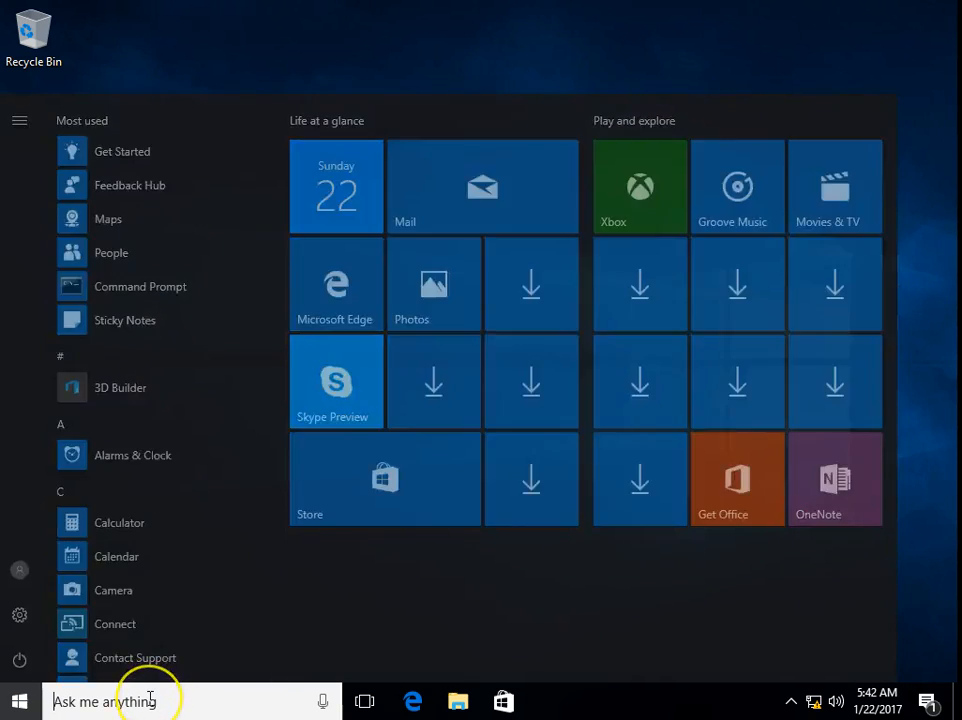
pyautogui.write('cont')
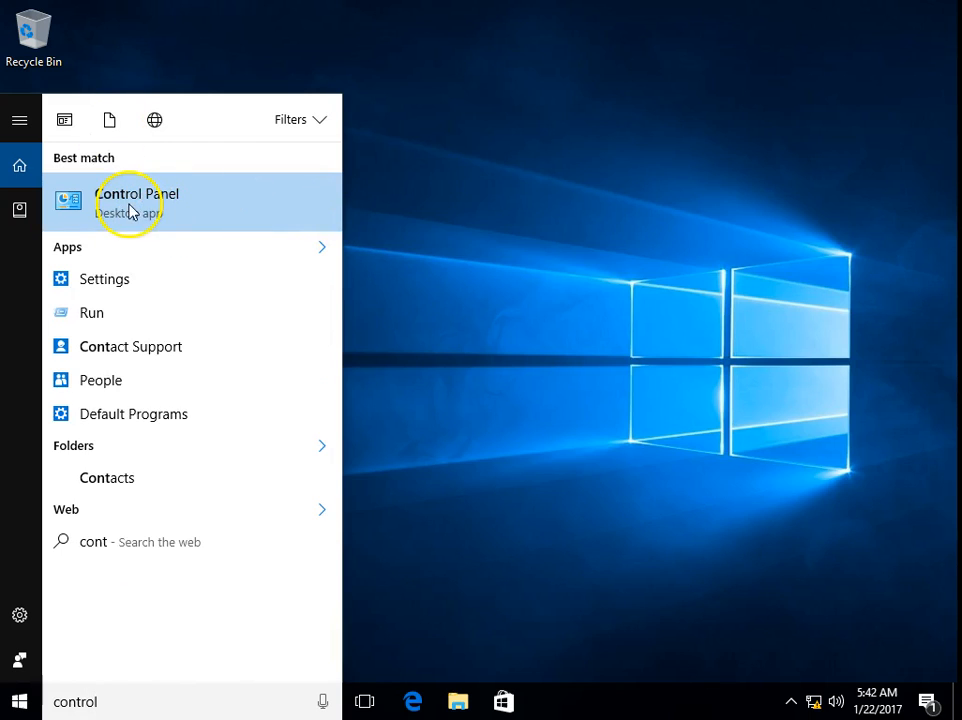
pyautogui.write('rol')
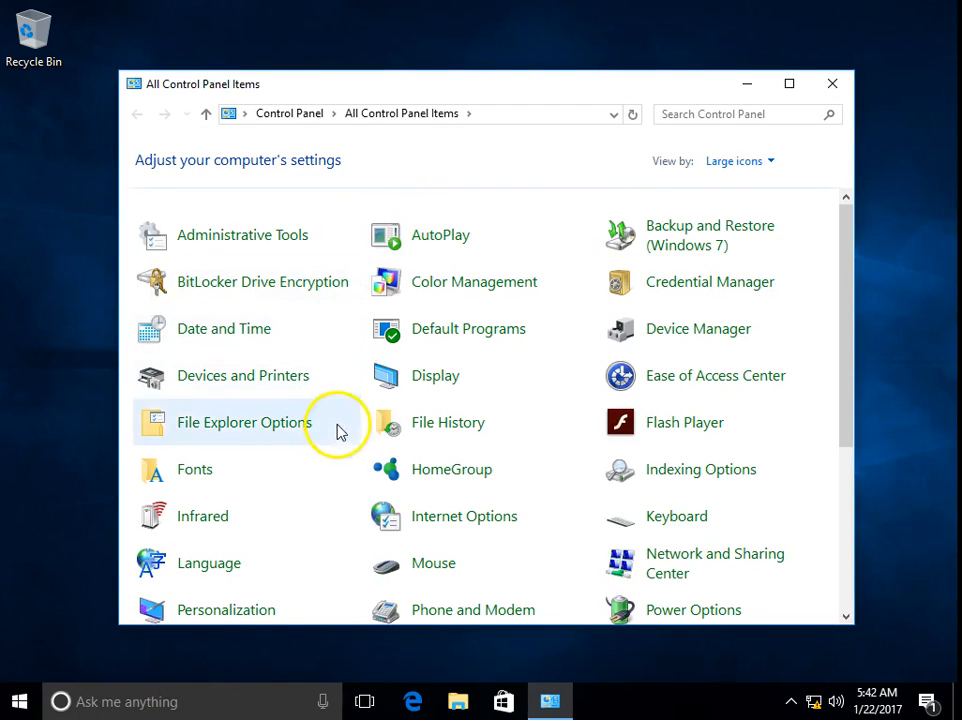
pyautogui.scroll(-3)
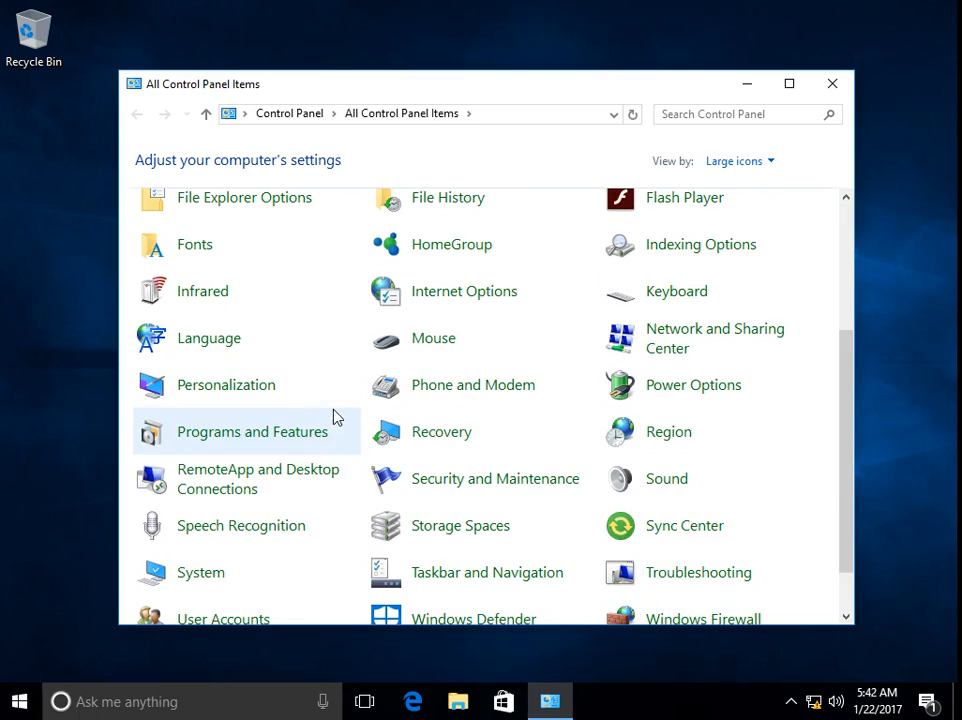
pyautogui.click(200, 572)
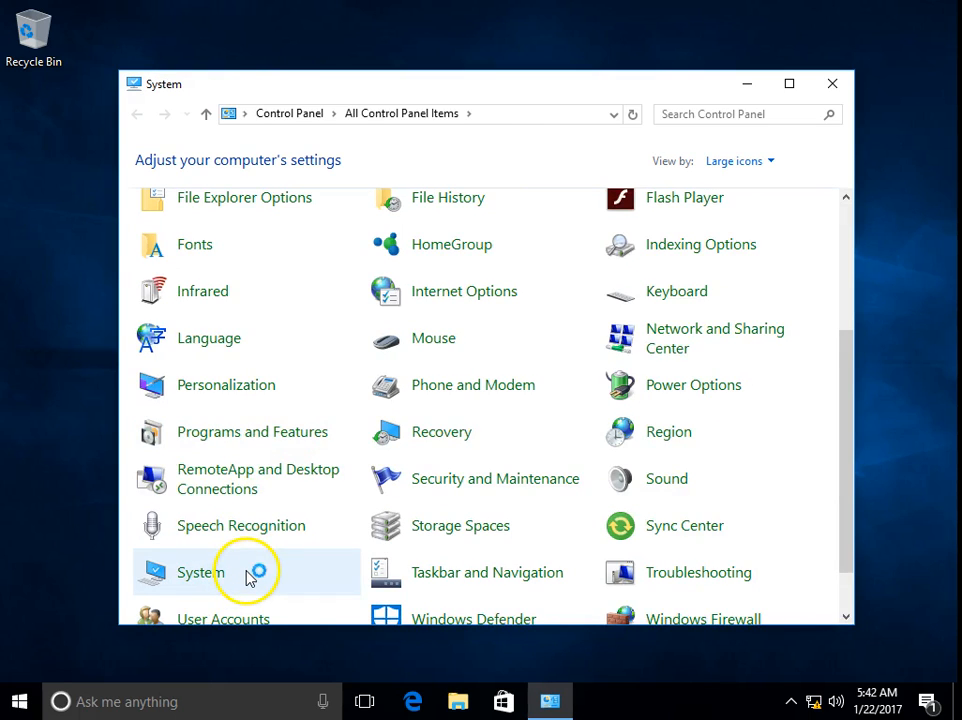
pyautogui.click(192, 572)
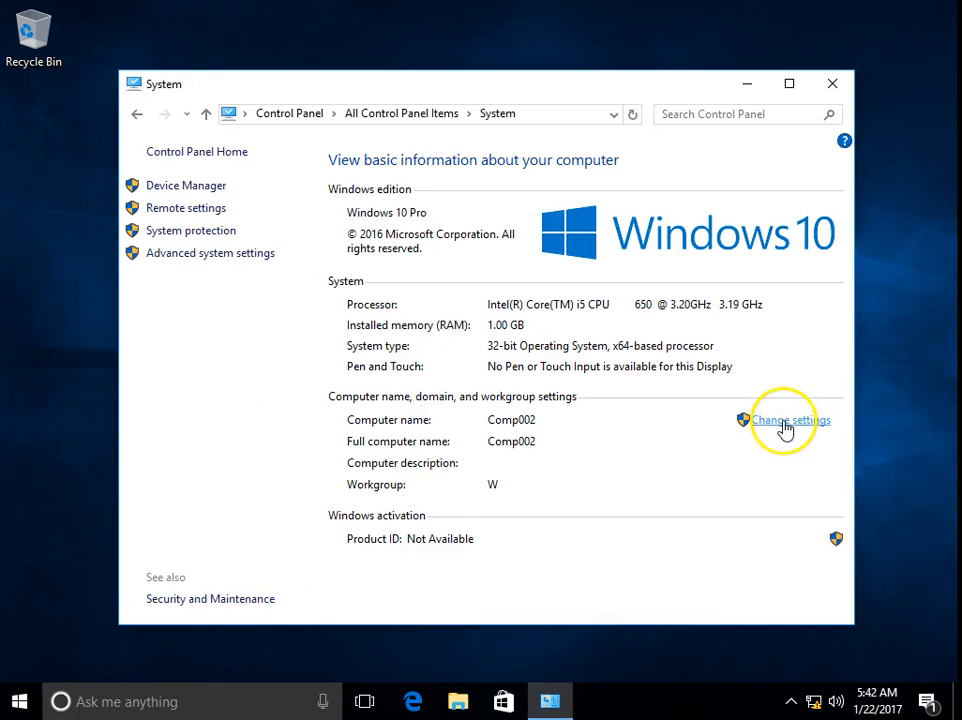
# Switch Comp002's membership to the domain windowsitexp.com in Computer Name/Domain Changes.
pyautogui.click(788, 420)
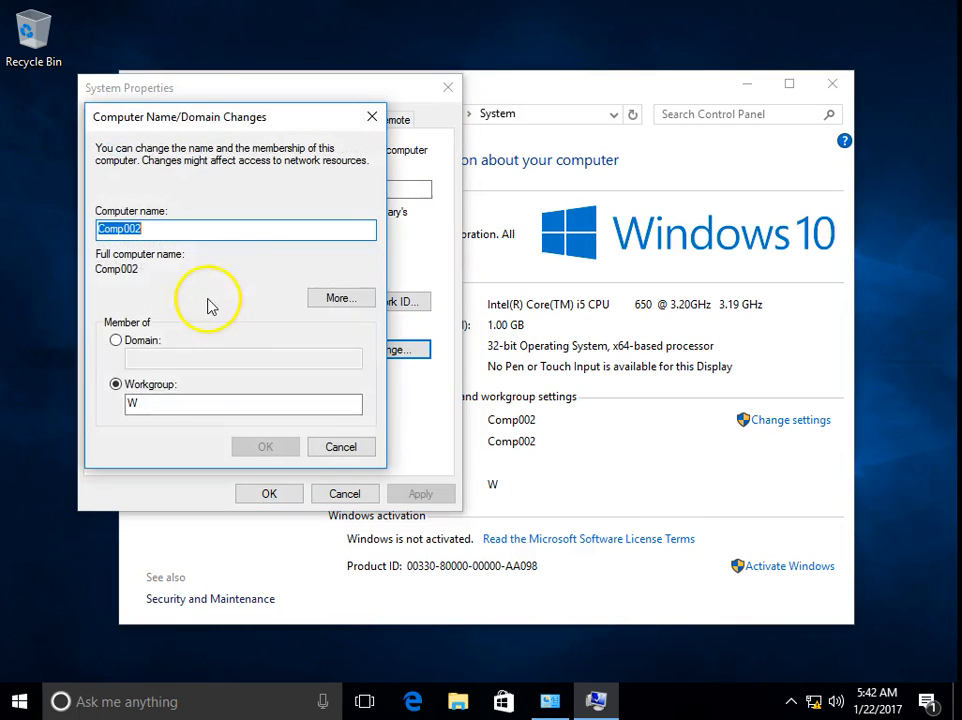
pyautogui.click(116, 340)
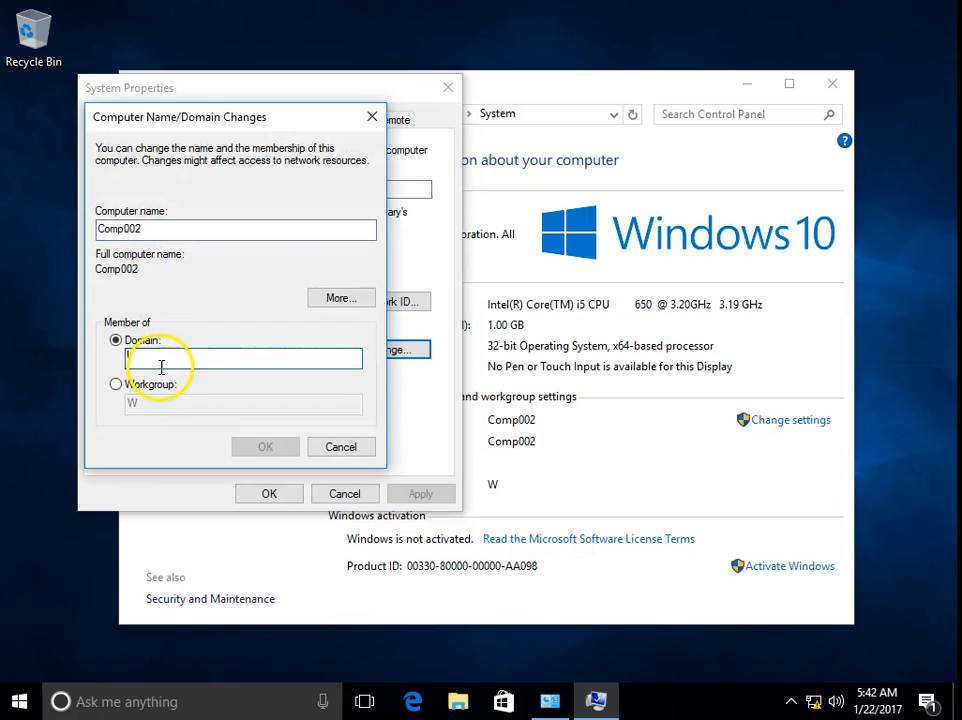
pyautogui.write('windowsitexp.com')
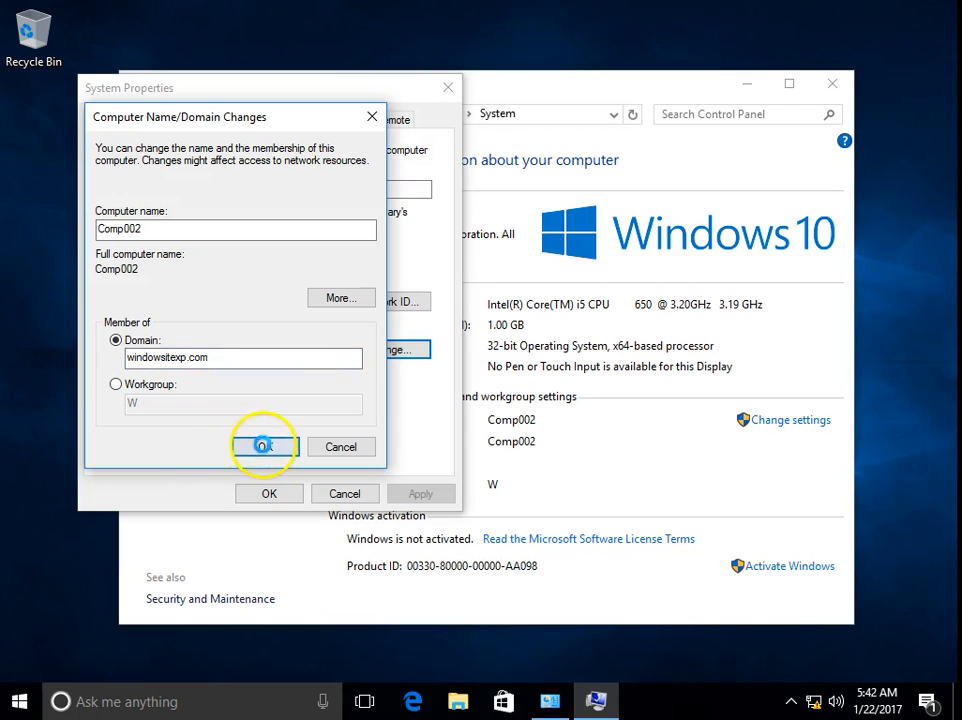
pyautogui.click(264, 446)
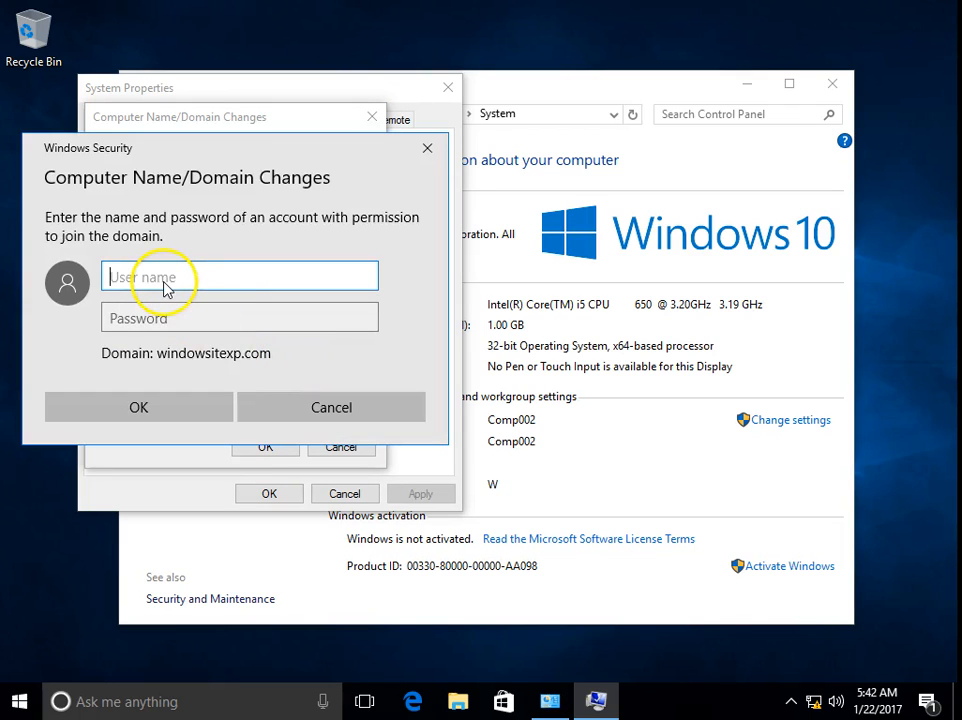
# Submit the test001 account credentials to authorise the domain join.
pyautogui.write('test')
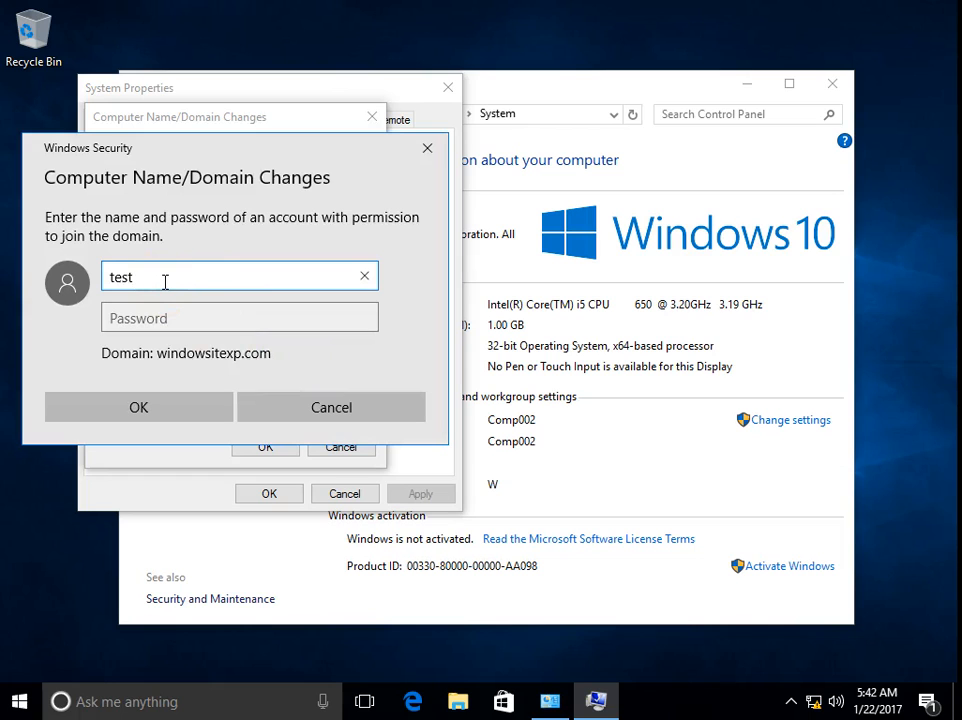
pyautogui.write('001')
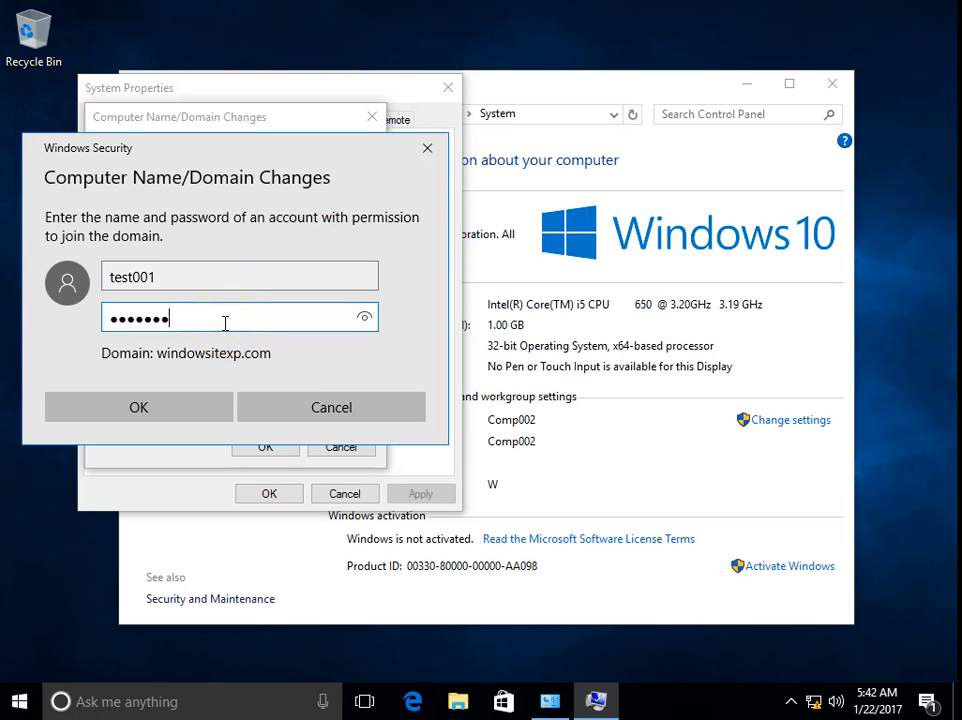
pyautogui.click(138, 408)
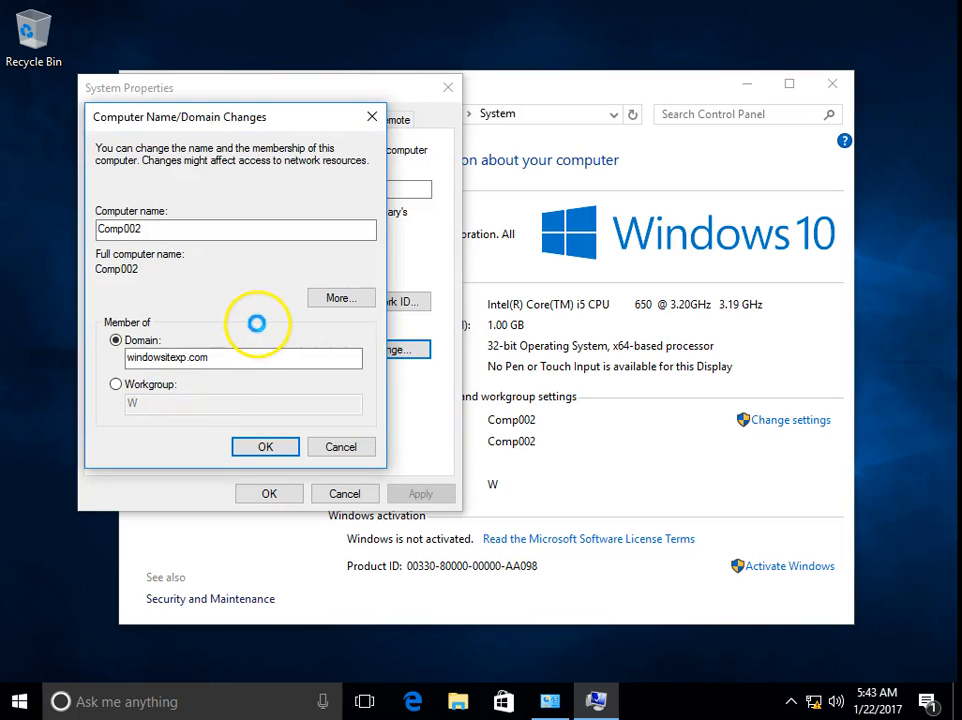
# Accept the welcome to windowsitexp.com, close System Properties and restart Comp002 now.
pyautogui.click(264, 446)
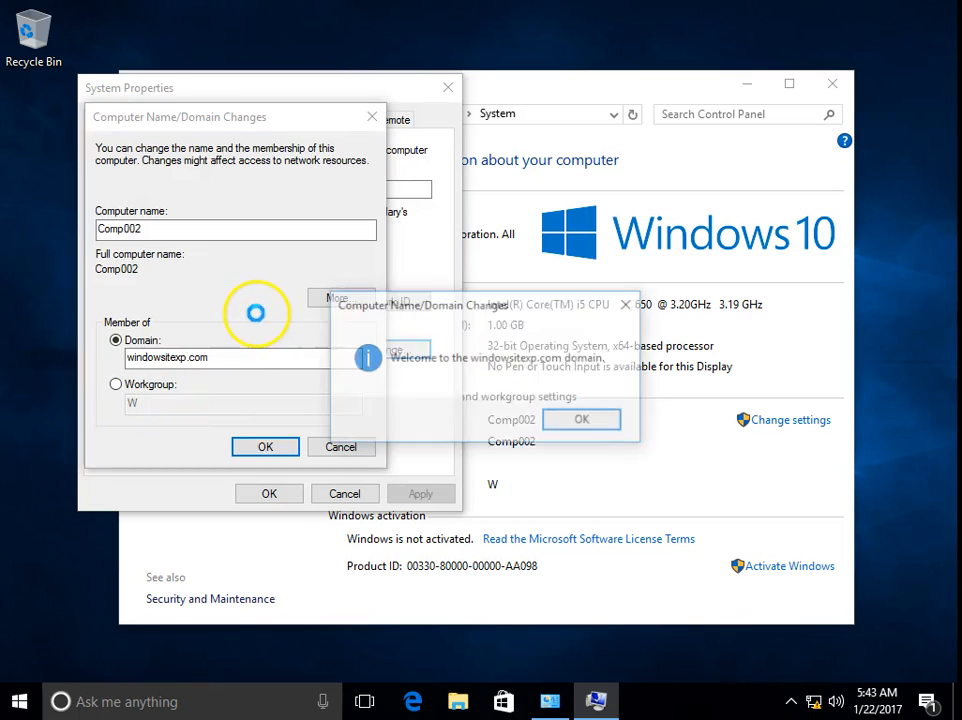
pyautogui.click(580, 420)
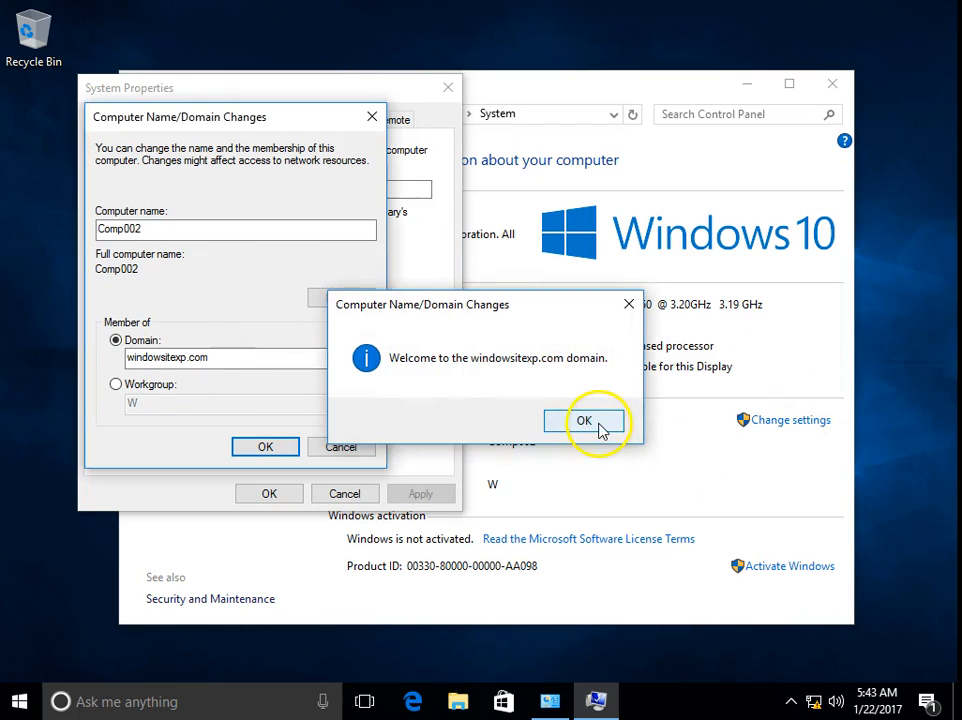
pyautogui.click(584, 420)
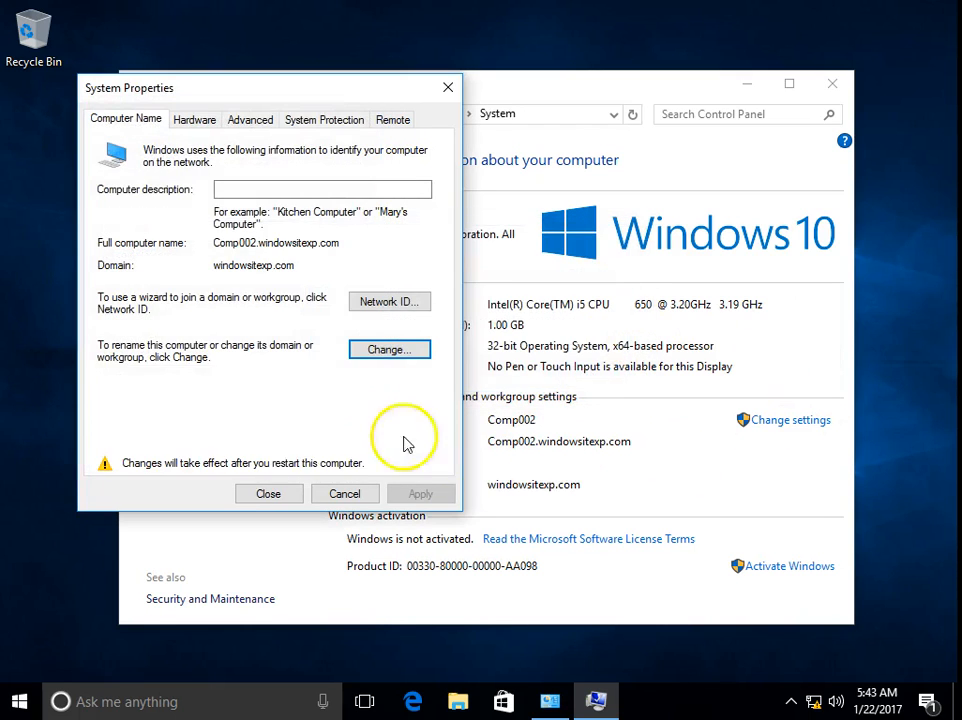
pyautogui.click(268, 492)
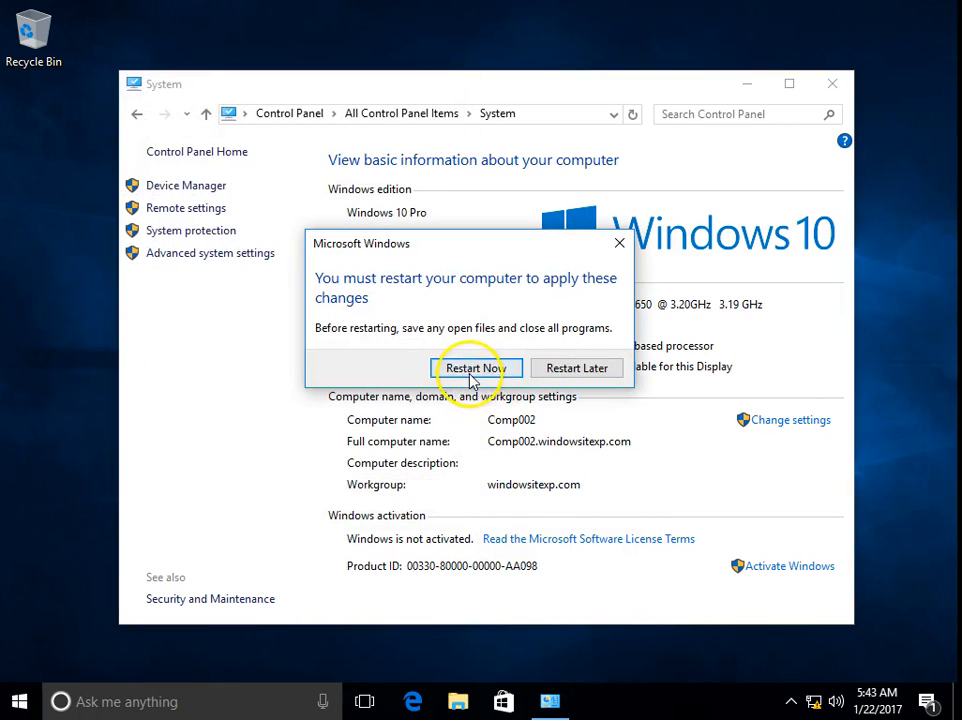
pyautogui.click(472, 368)
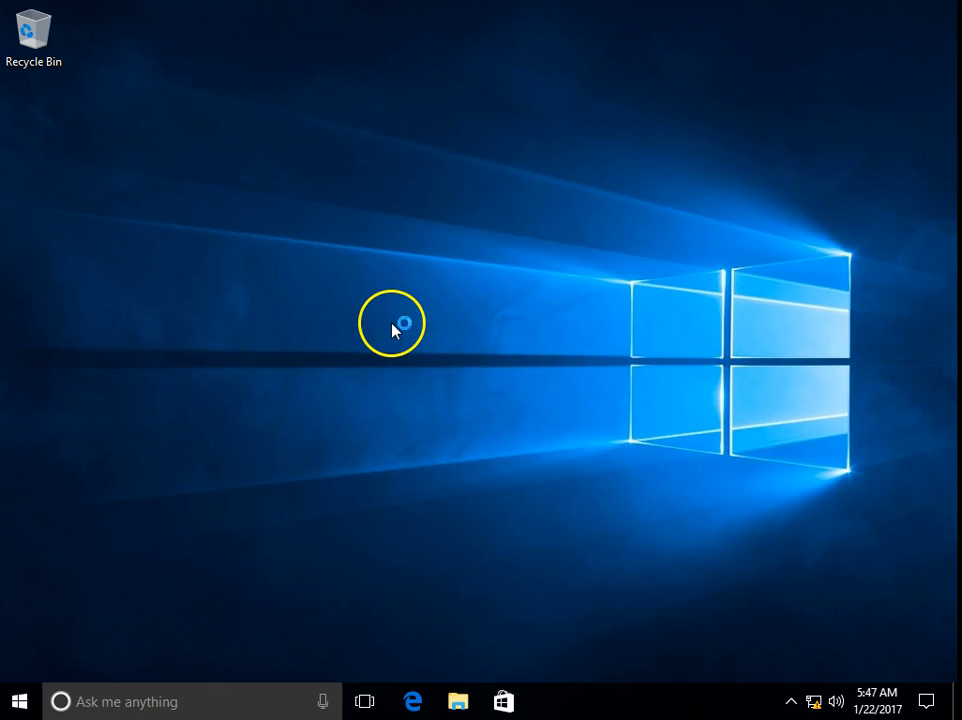
pyautogui.moveTo(240, 340)
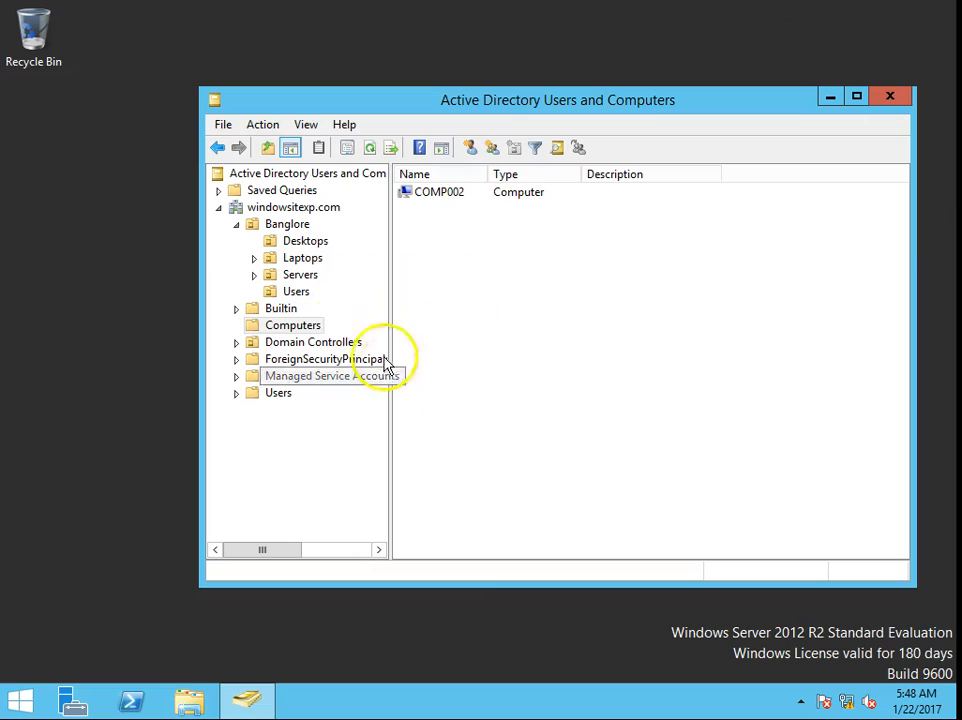
pyautogui.click(292, 324)
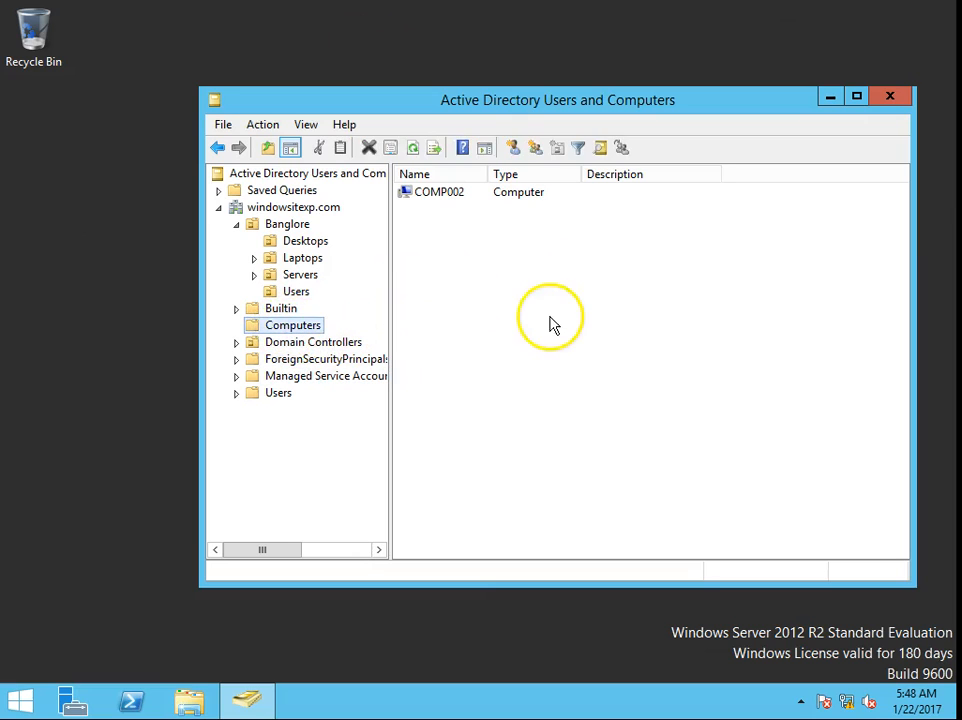
pyautogui.click(440, 192)
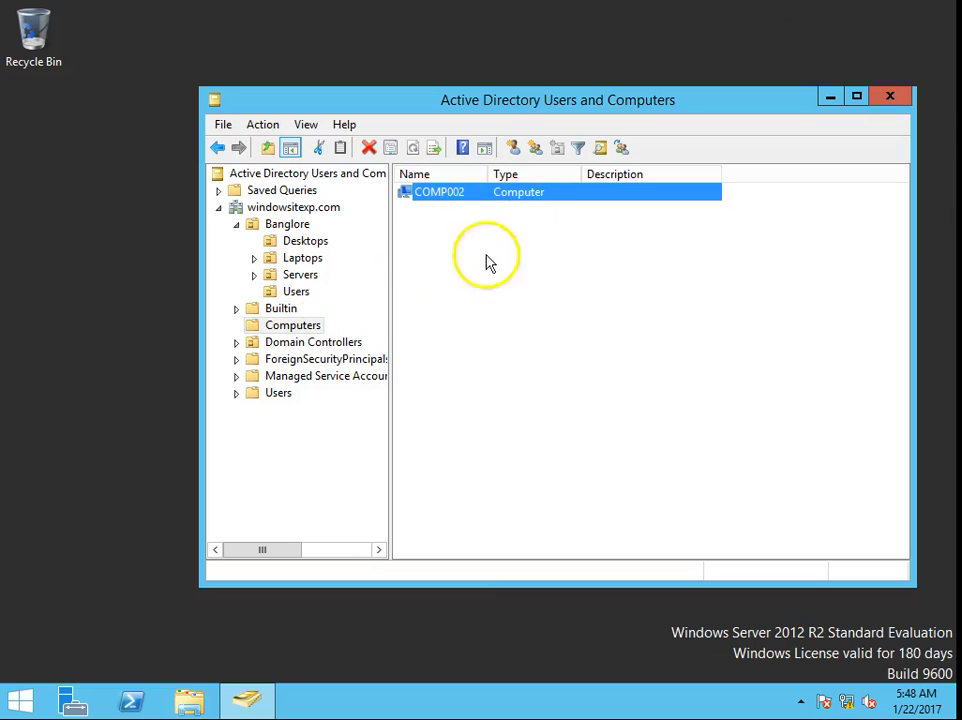
pyautogui.moveTo(316, 342)
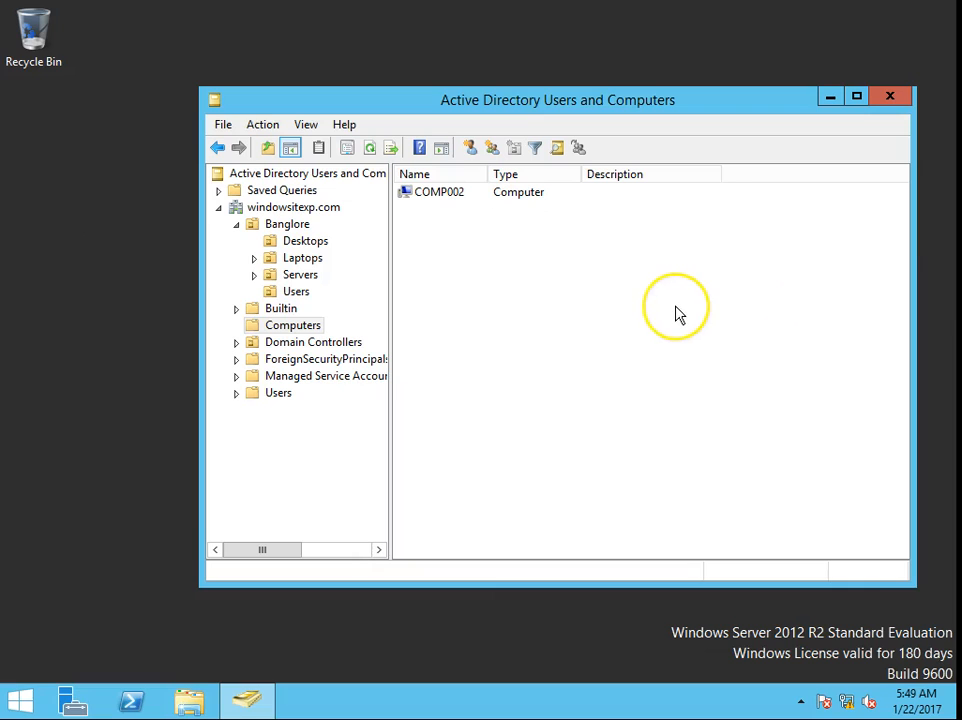
pyautogui.press('Win+r')
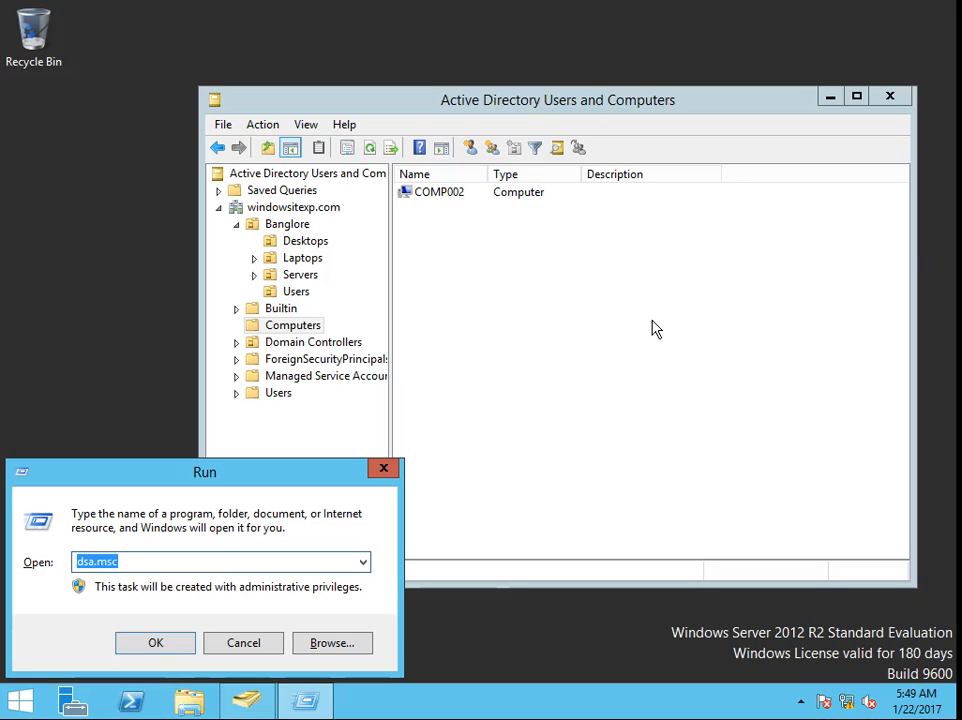
# Launch adsiedit.msc from Run to start ADSI Edit on the server.
pyautogui.write('ad')
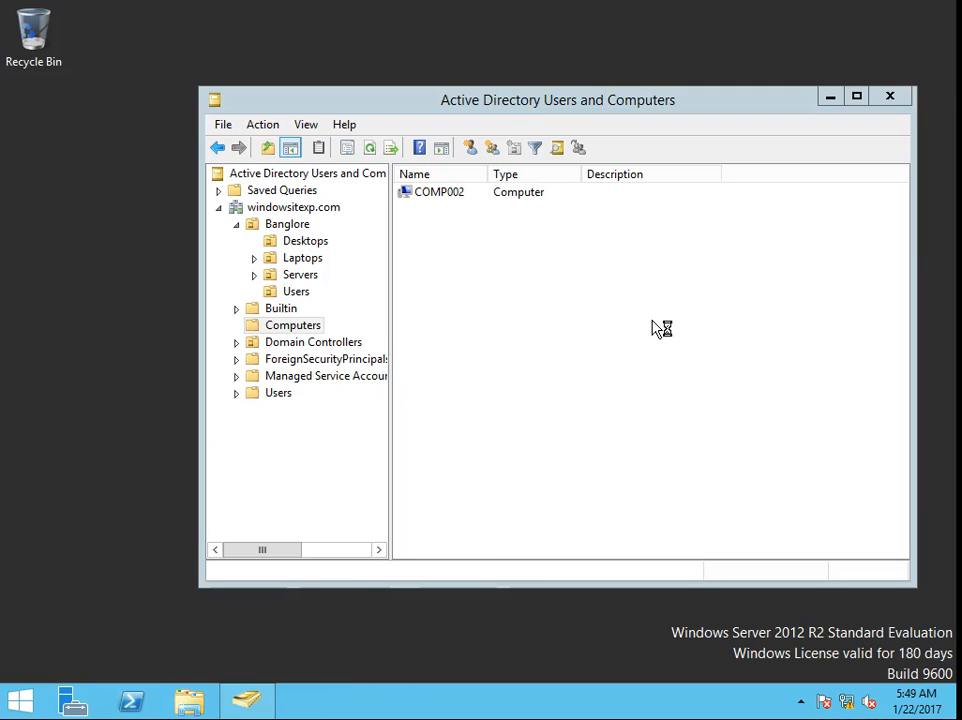
pyautogui.click(304, 700)
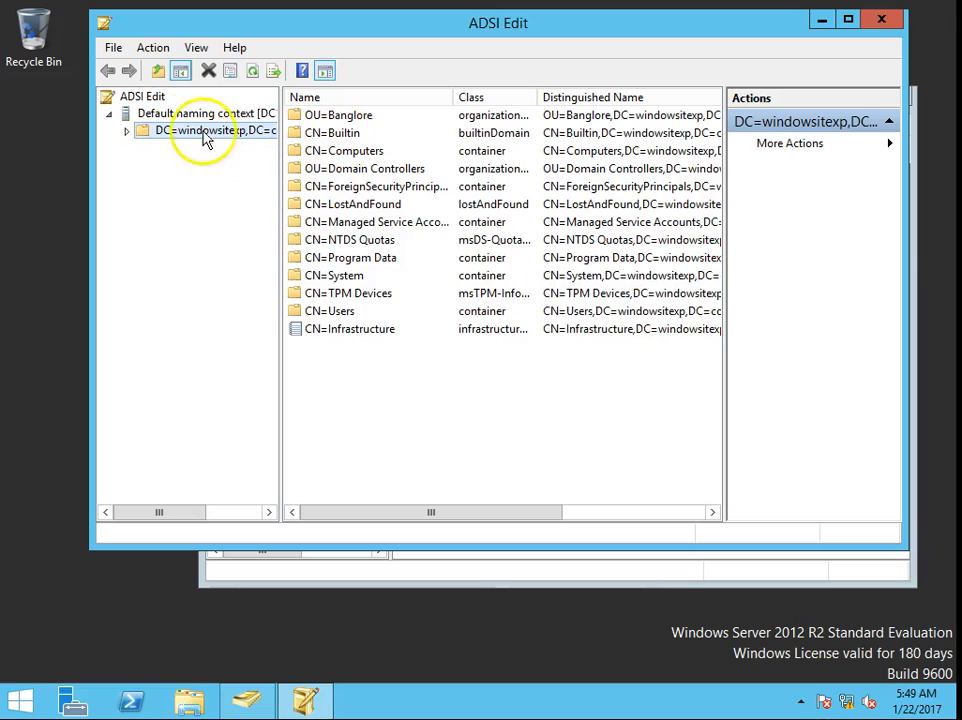
# Review the default naming context connection settings without changes and expand the domain object.
pyautogui.doubleClick(208, 132)
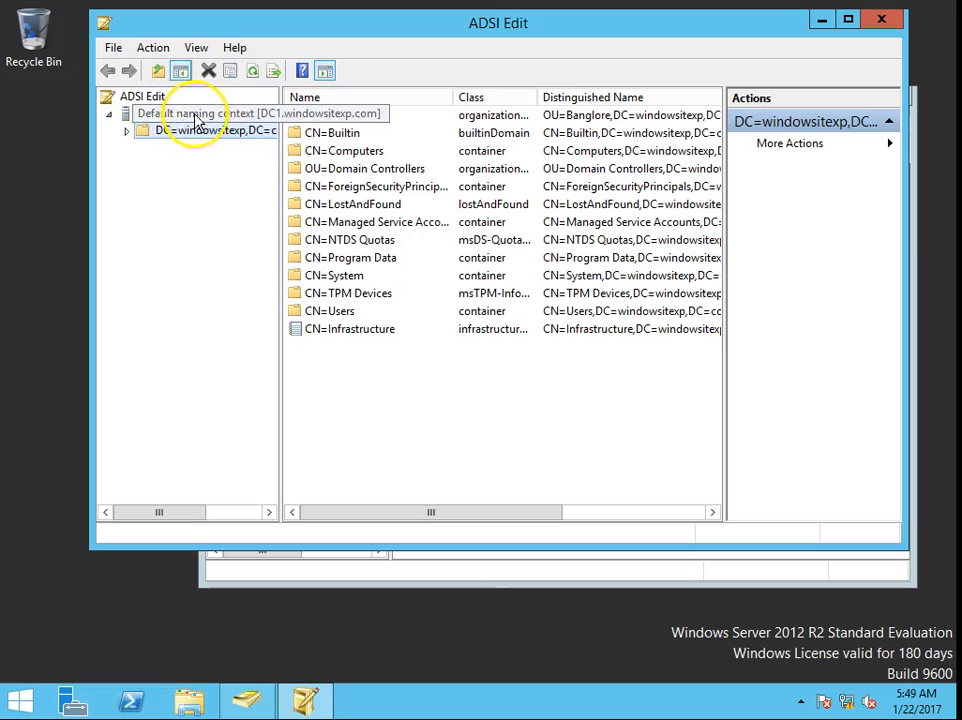
pyautogui.rightClick(140, 96)
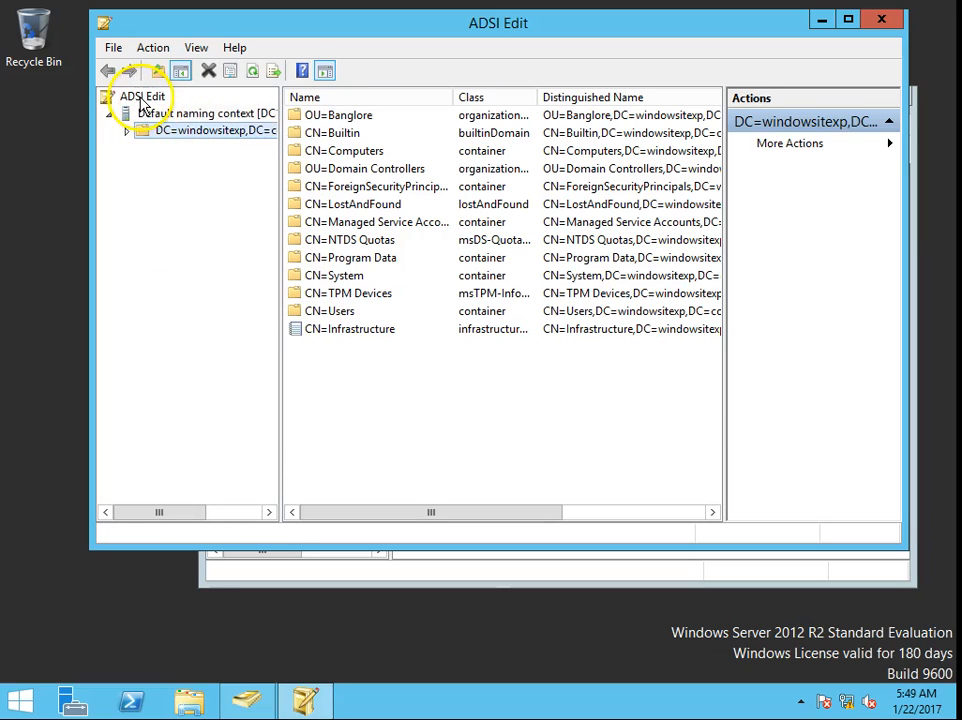
pyautogui.rightClick(140, 96)
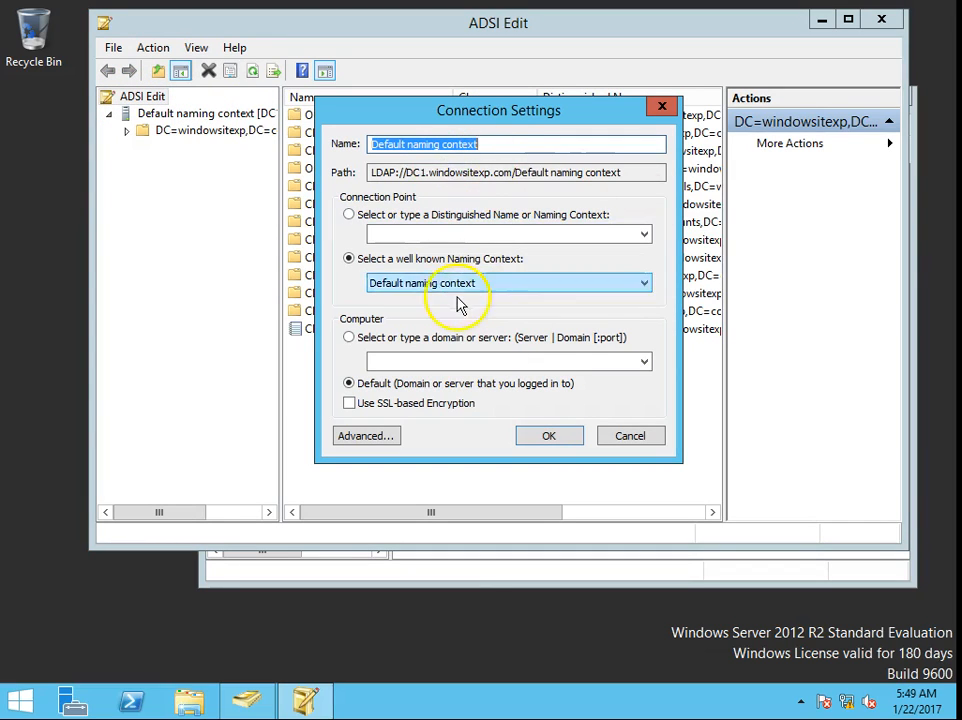
pyautogui.moveTo(576, 430)
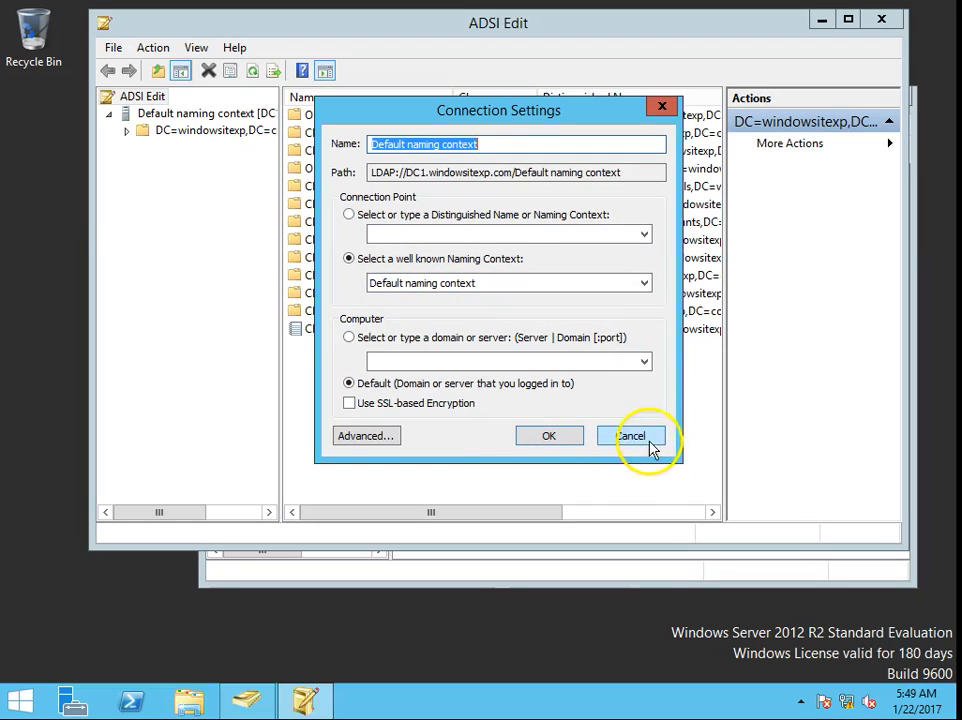
pyautogui.click(632, 436)
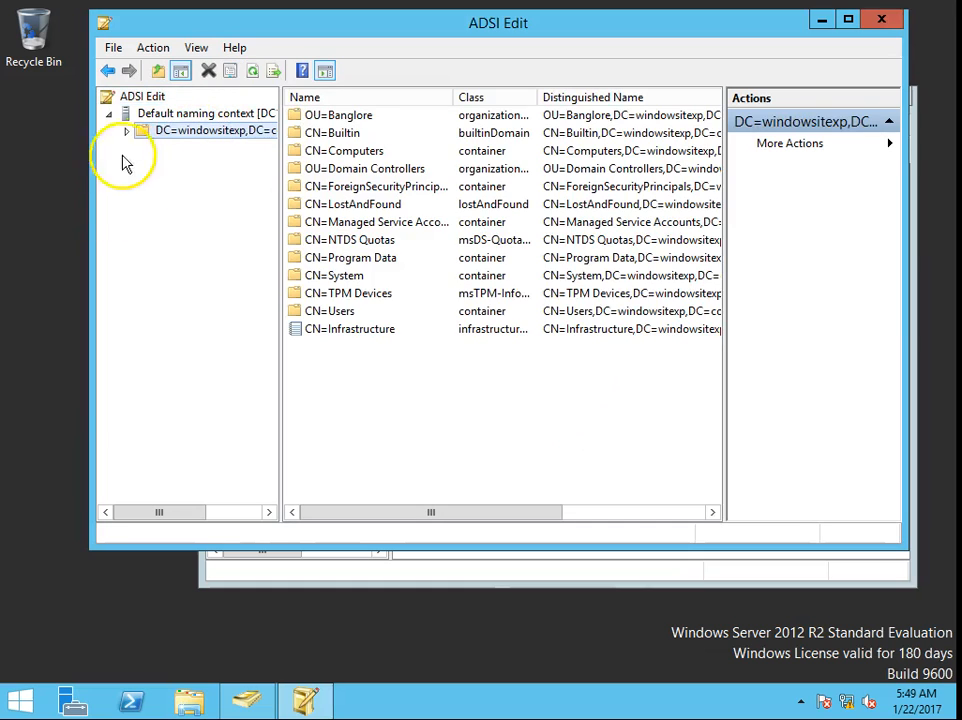
pyautogui.click(128, 132)
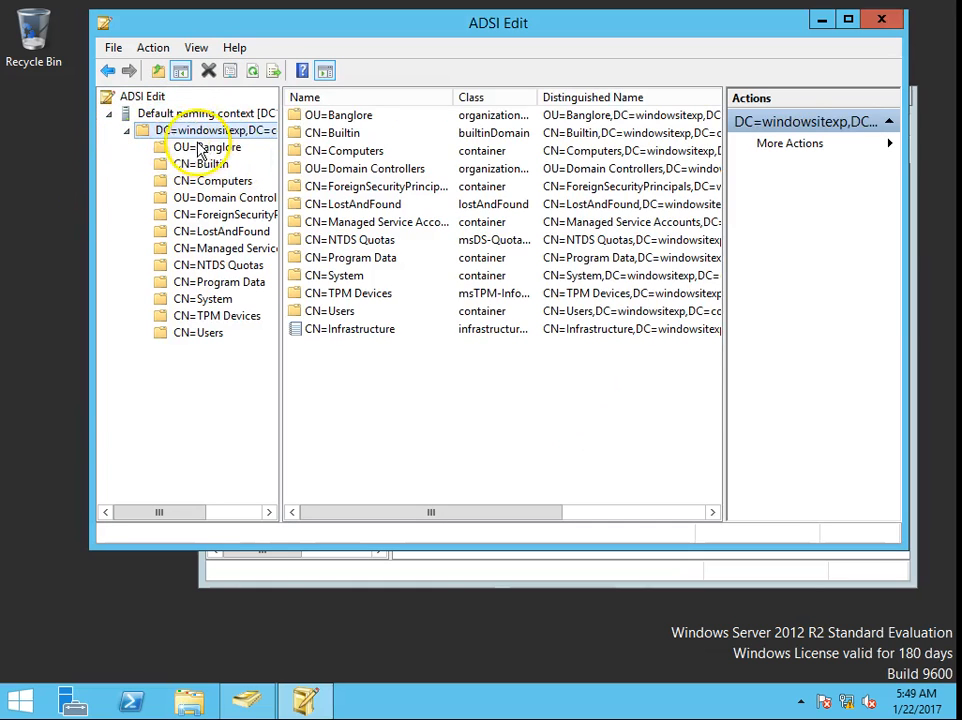
# In DC=windowsitexp,DC=com properties, change ms-DS-MachineAccountQuota from 10 to 0 and save.
pyautogui.rightClick(188, 130)
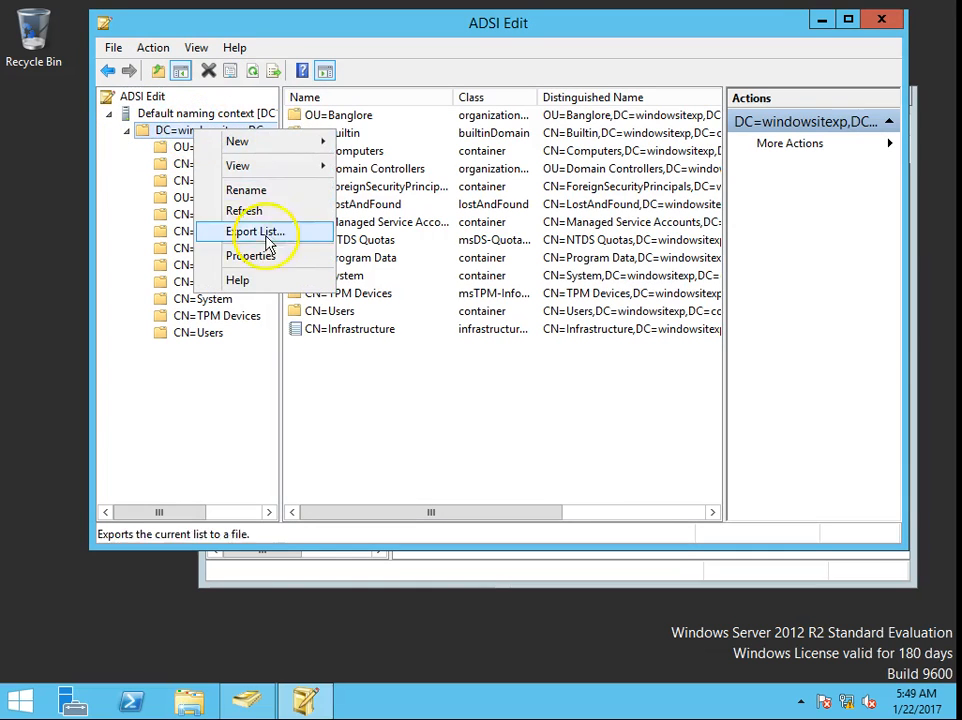
pyautogui.click(260, 232)
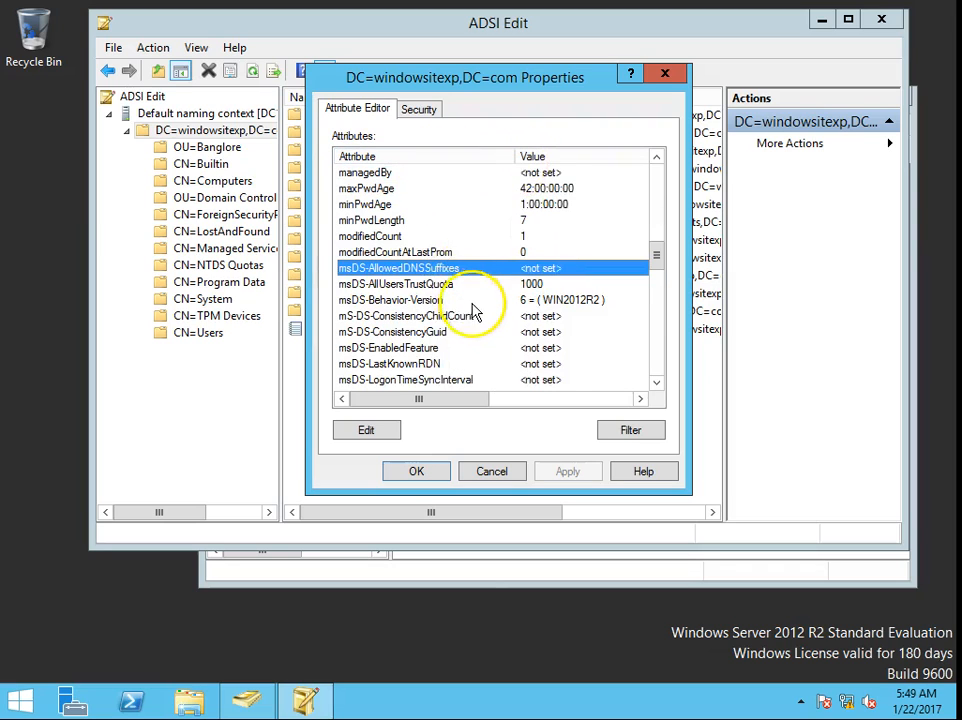
pyautogui.scroll(-3)
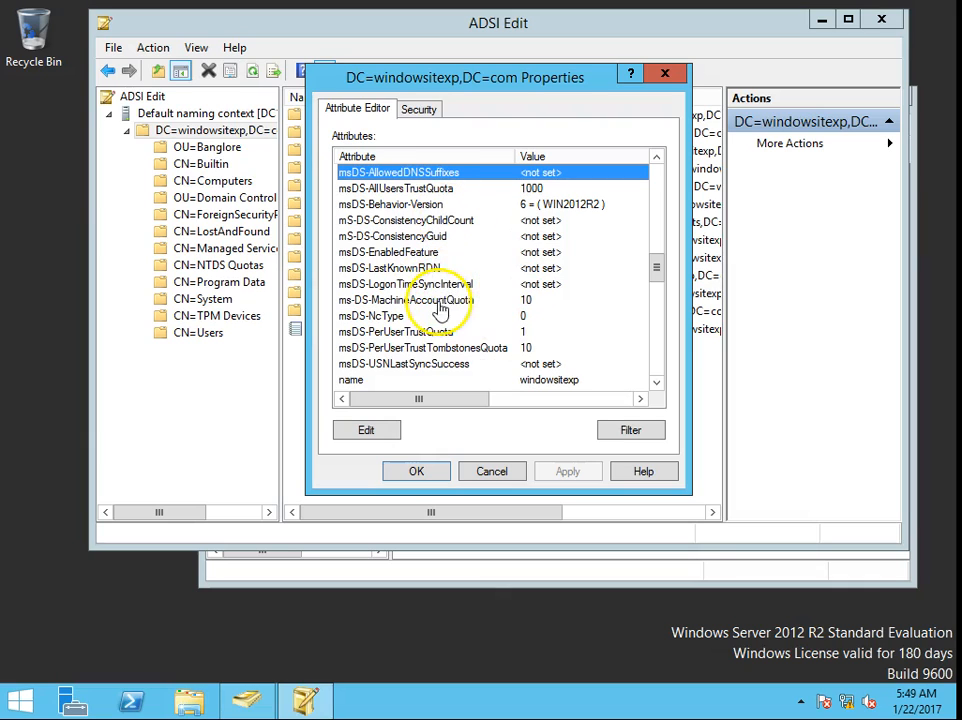
pyautogui.click(410, 300)
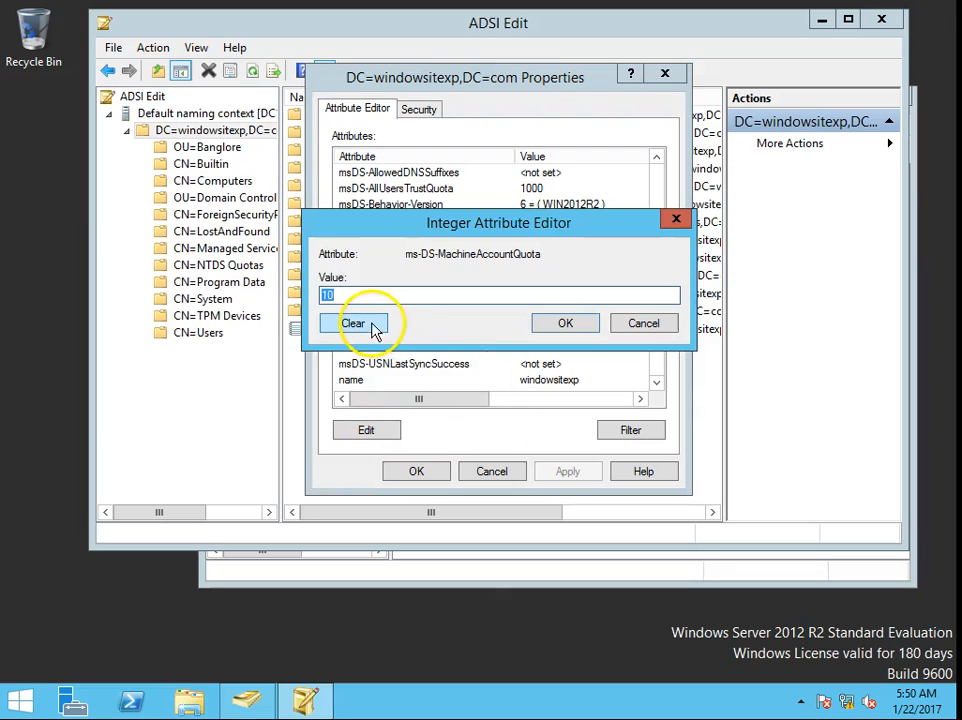
pyautogui.click(564, 324)
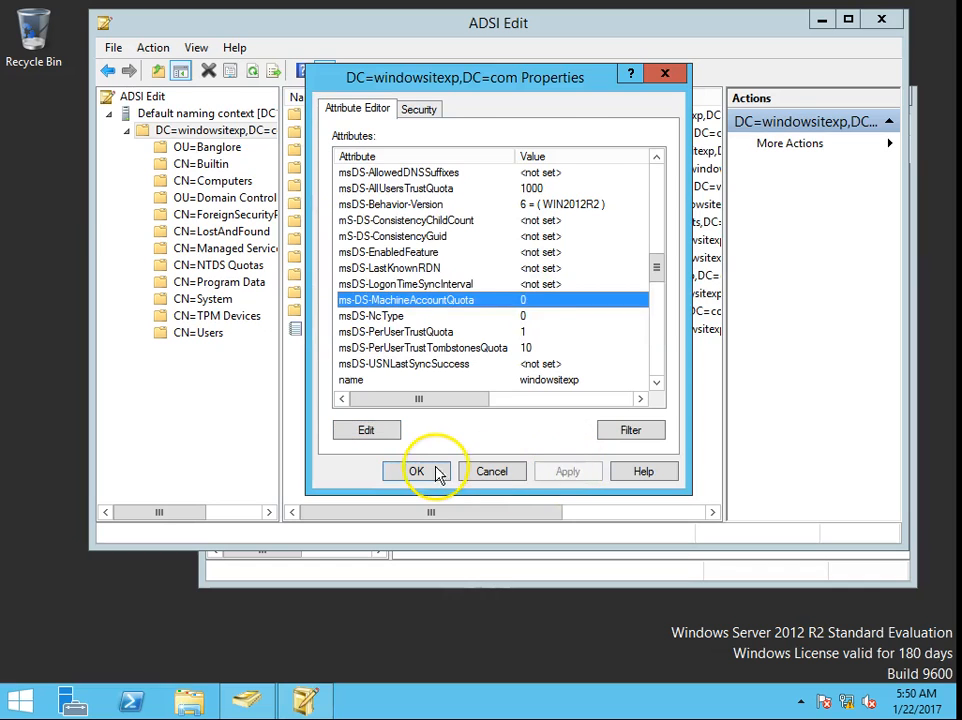
pyautogui.click(416, 472)
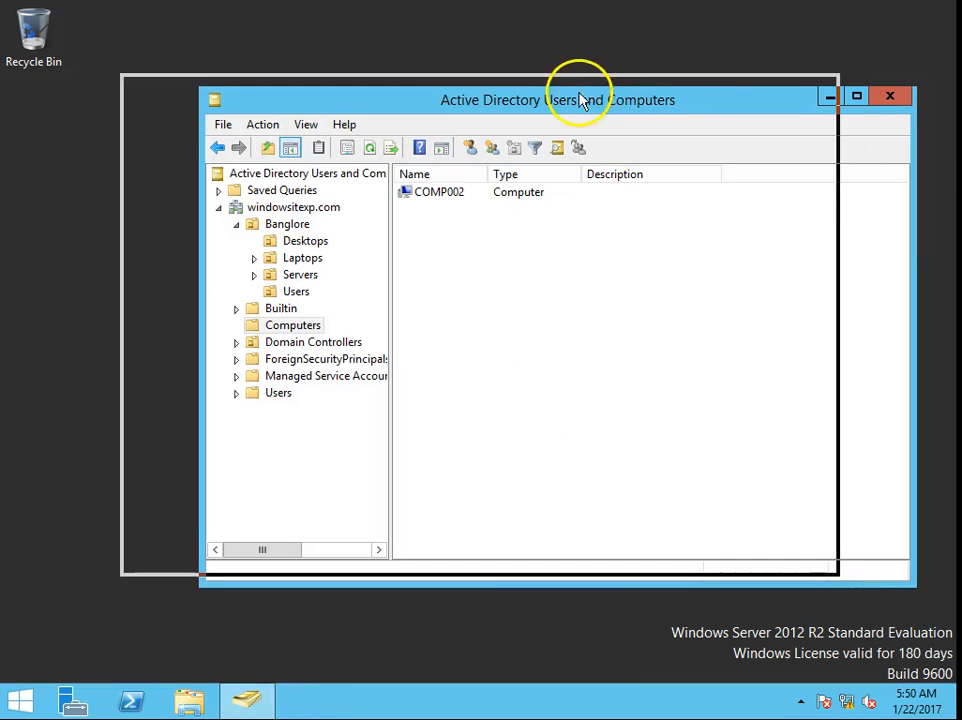
# On Comp003, switch membership from workgroup to the domain windowsitexp.com.
pyautogui.click(888, 96)
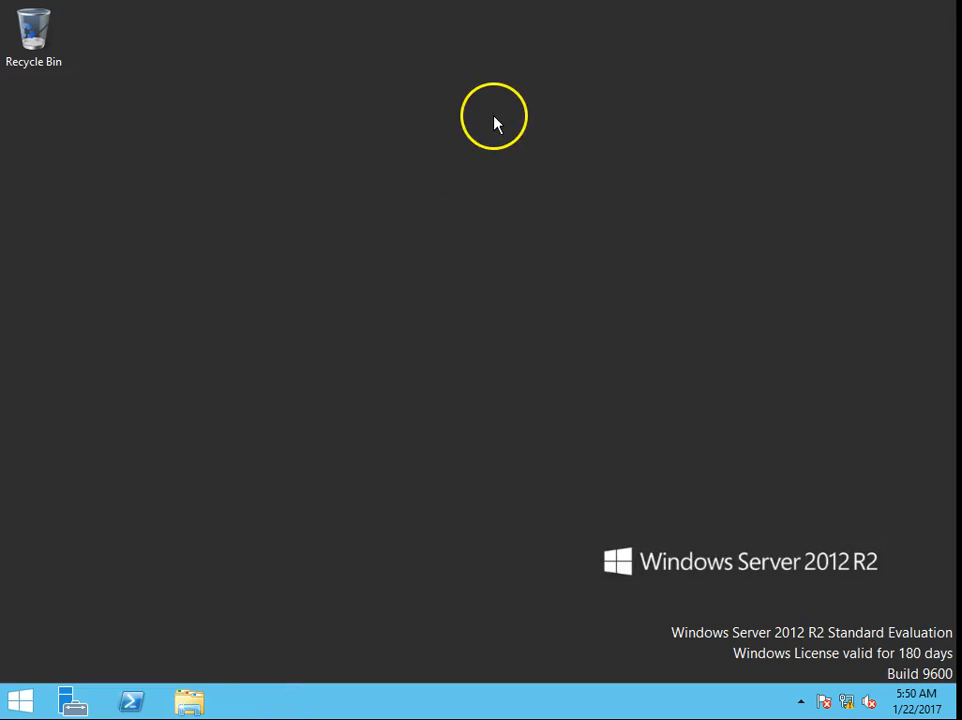
pyautogui.moveTo(520, 224)
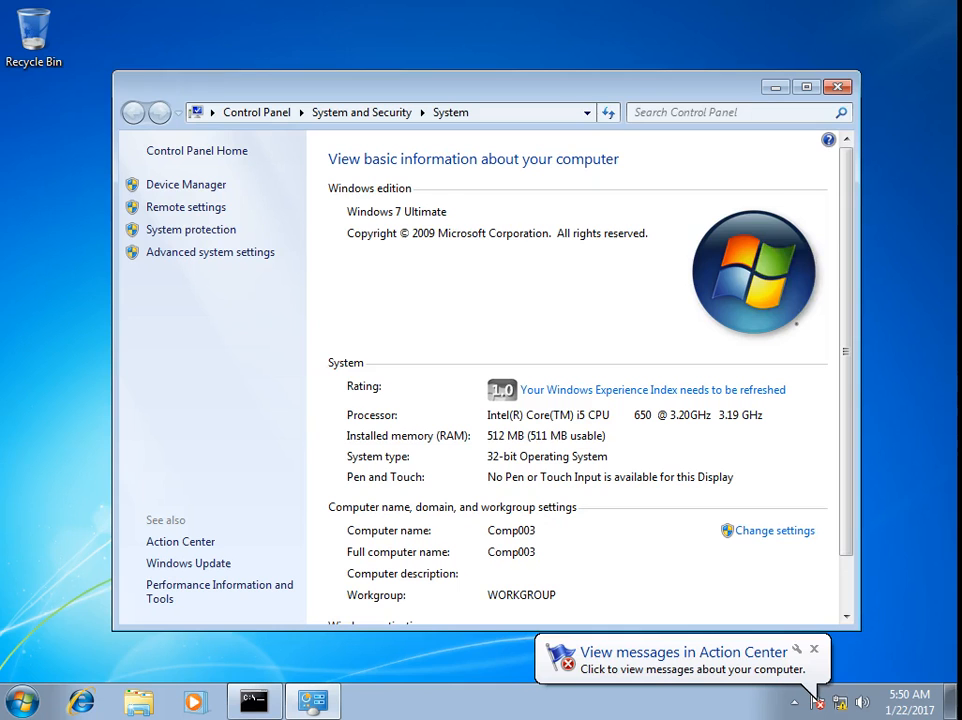
pyautogui.moveTo(612, 410)
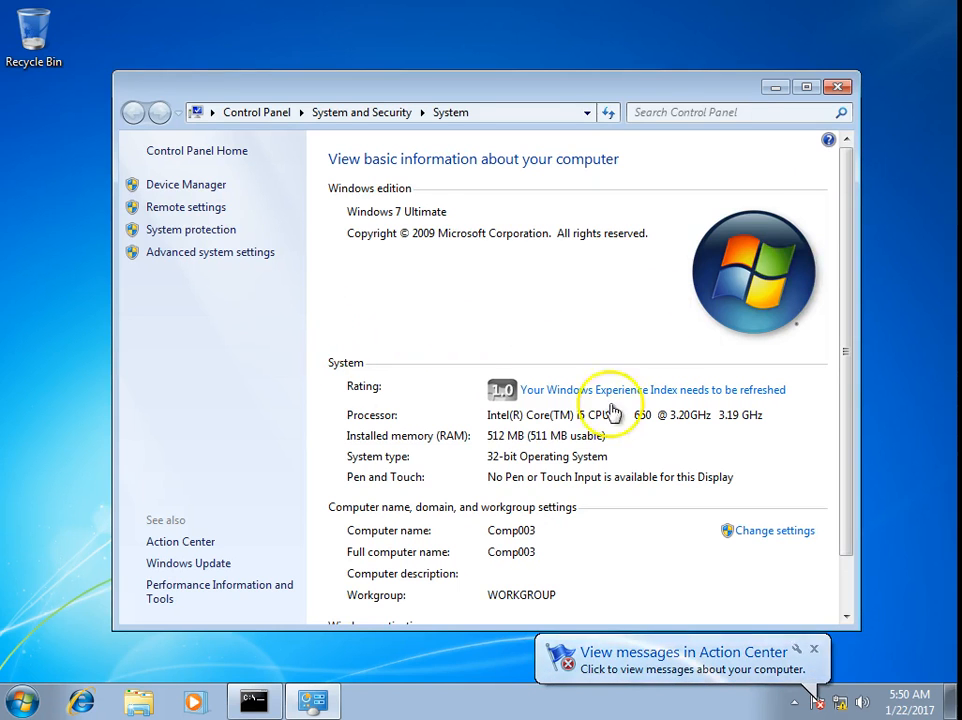
pyautogui.moveTo(776, 532)
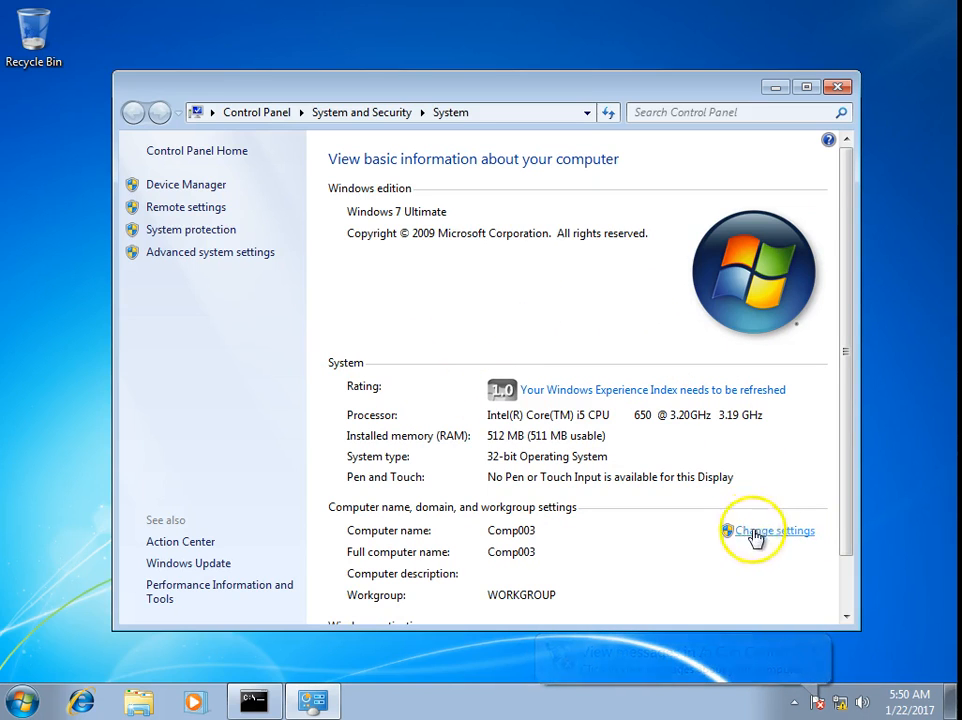
pyautogui.click(772, 532)
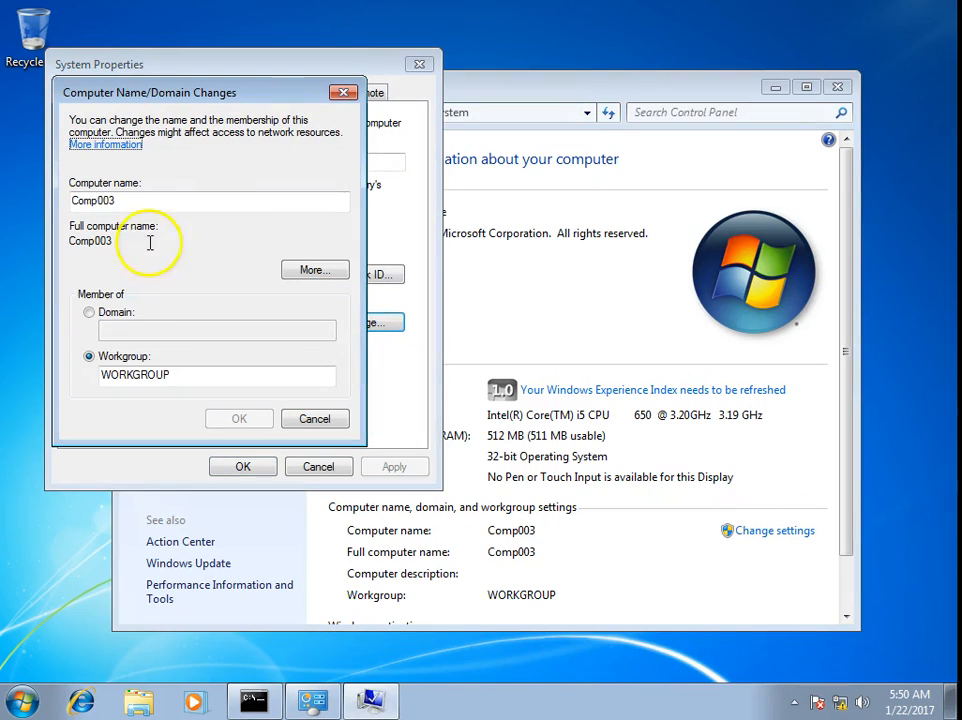
pyautogui.click(88, 312)
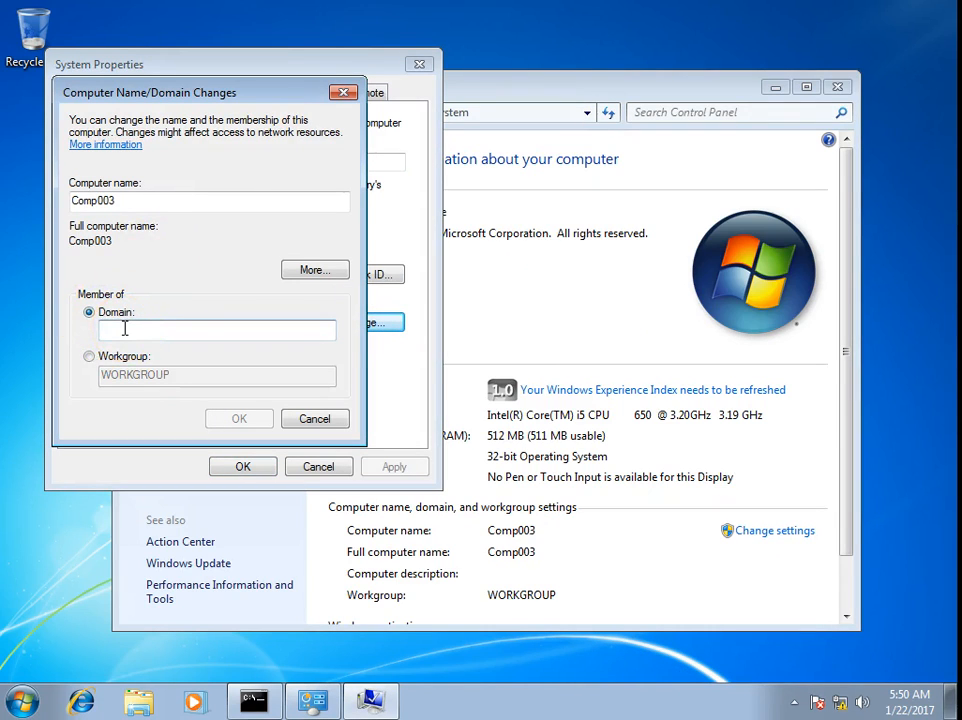
pyautogui.write('windowsitexp.com')
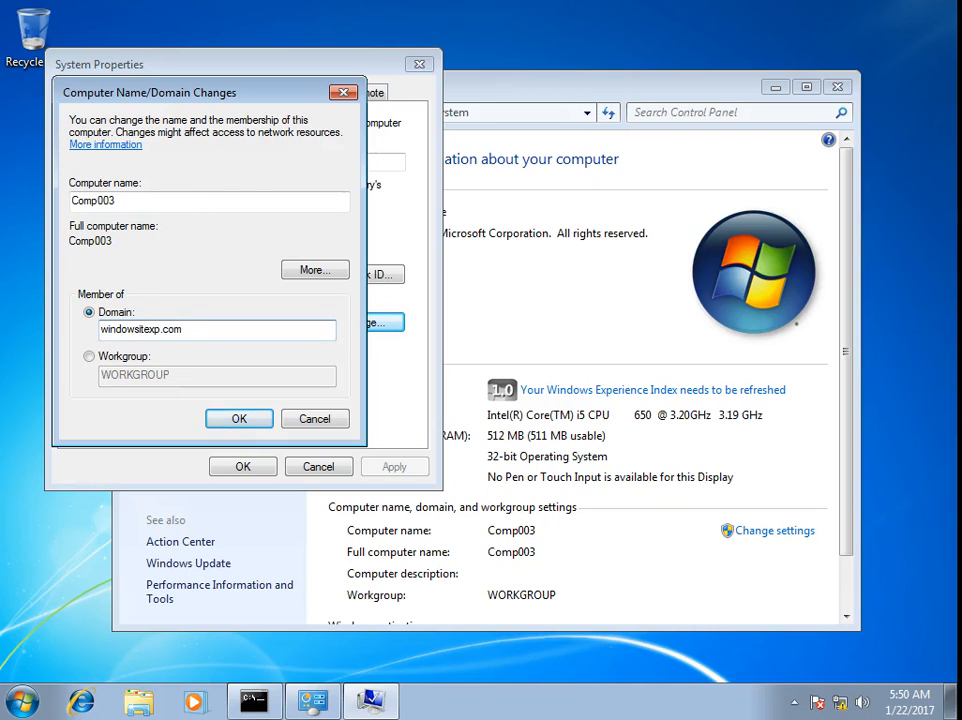
pyautogui.click(240, 418)
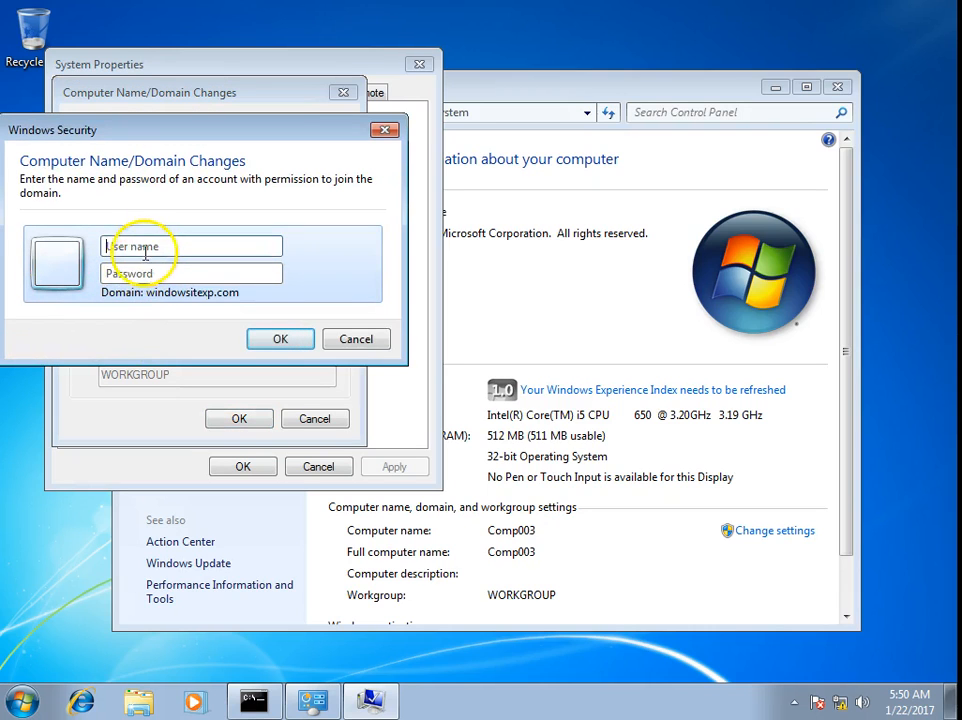
# Submit the test001 credentials in Windows Security for the join attempt.
pyautogui.write('test001')
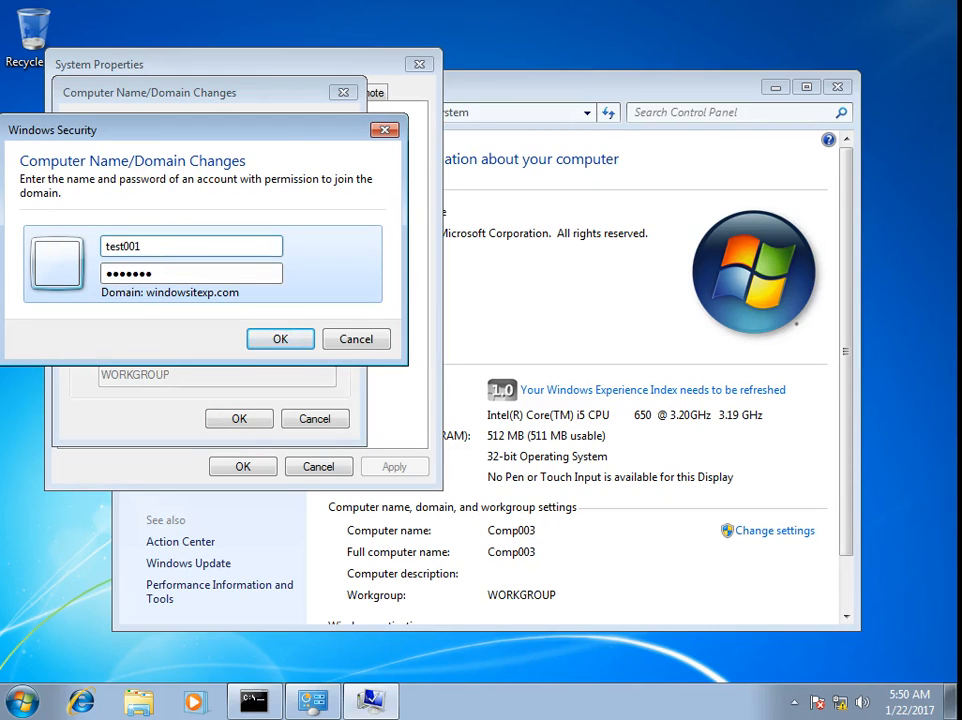
pyautogui.click(280, 338)
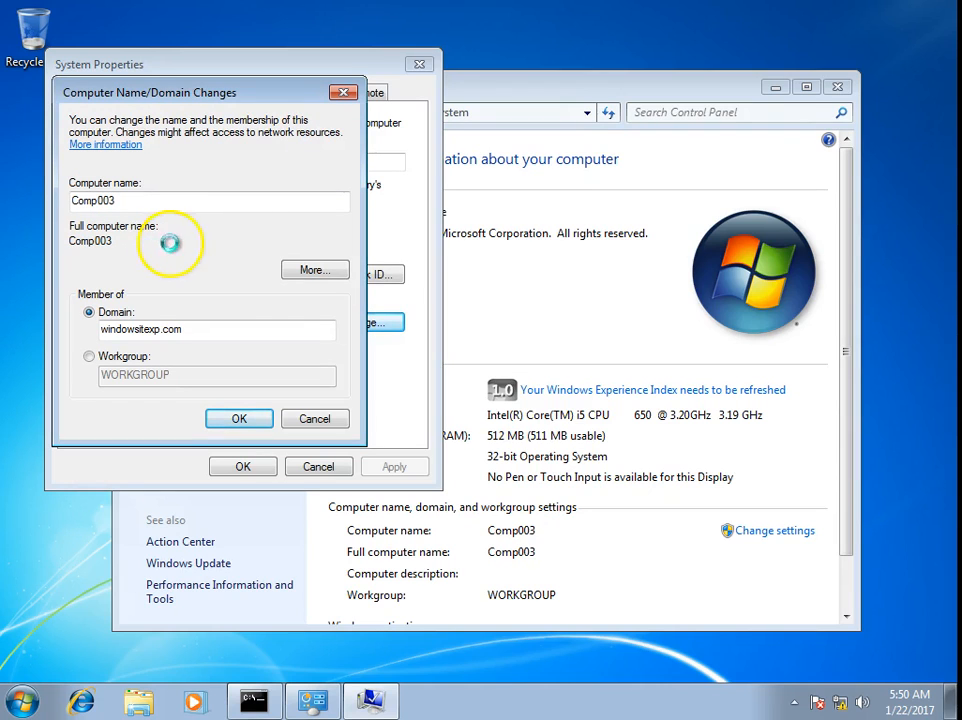
# Let the join fail with the computer-account quota exceeded error and move the message aside.
pyautogui.click(240, 418)
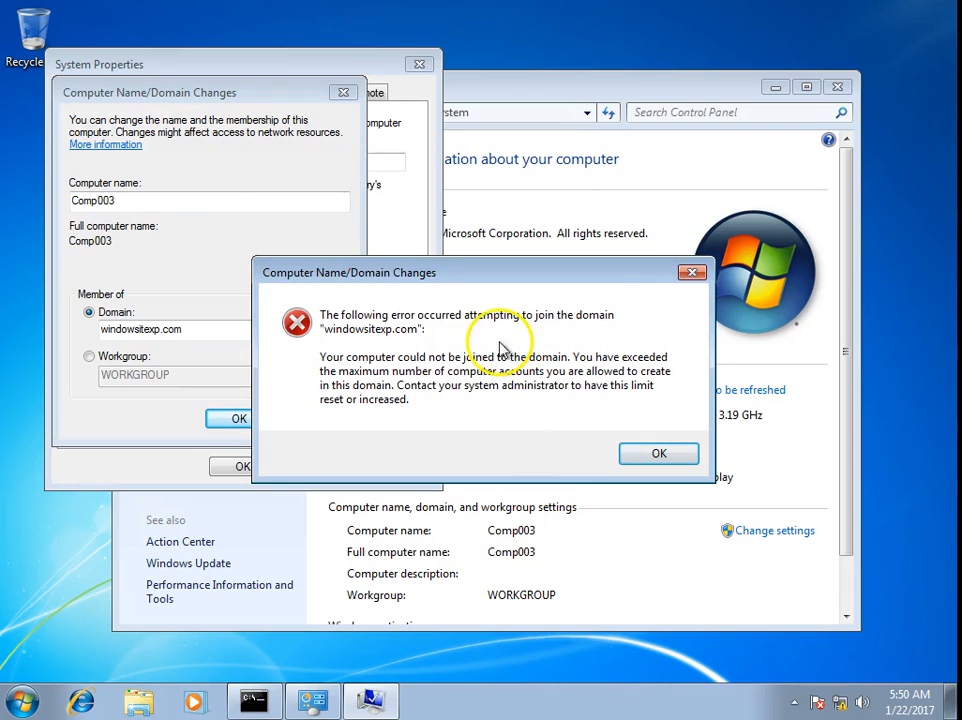
pyautogui.moveTo(604, 336)
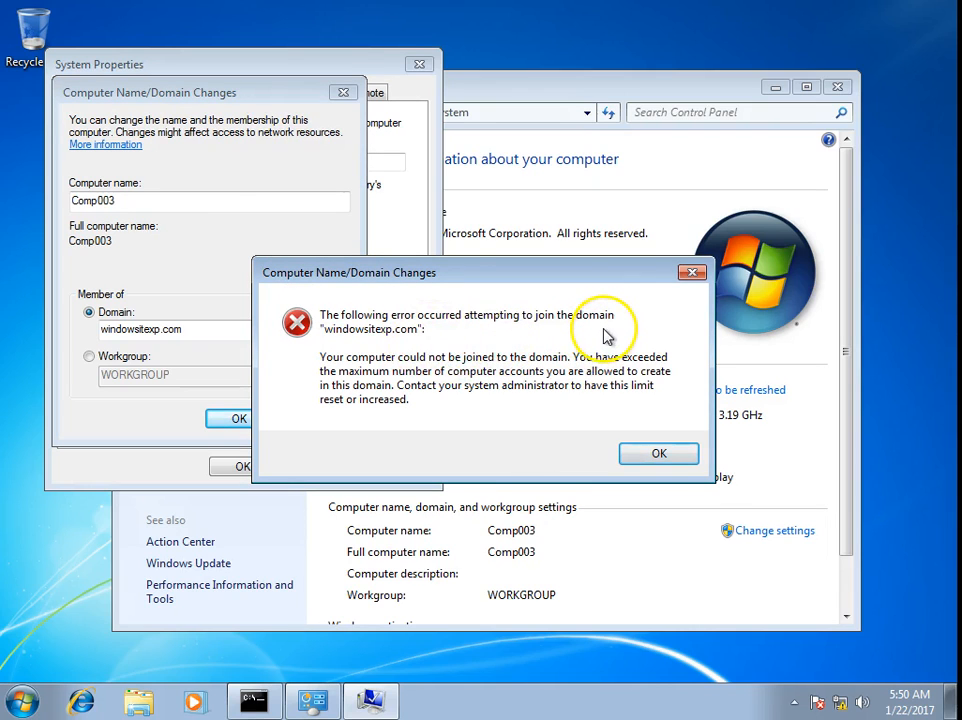
pyautogui.moveTo(472, 348)
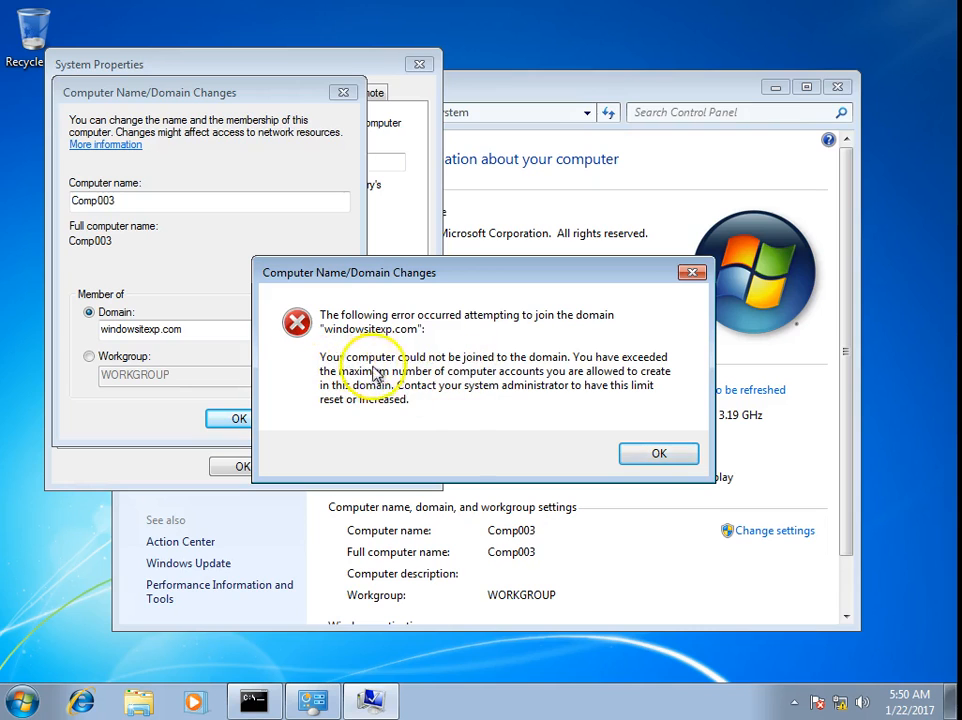
pyautogui.moveTo(652, 370)
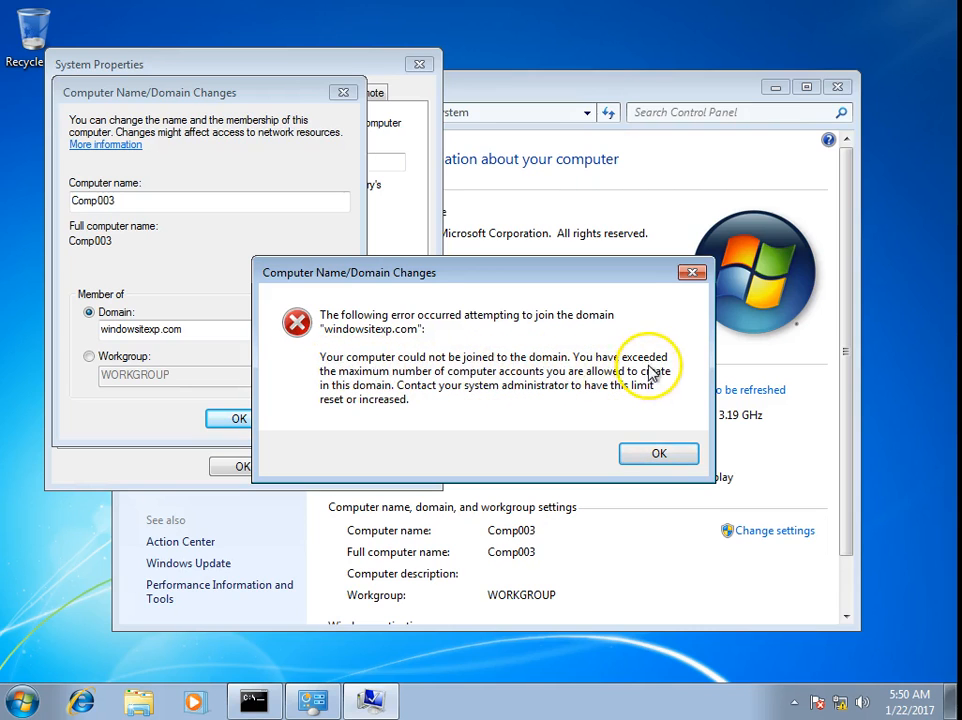
pyautogui.moveTo(564, 392)
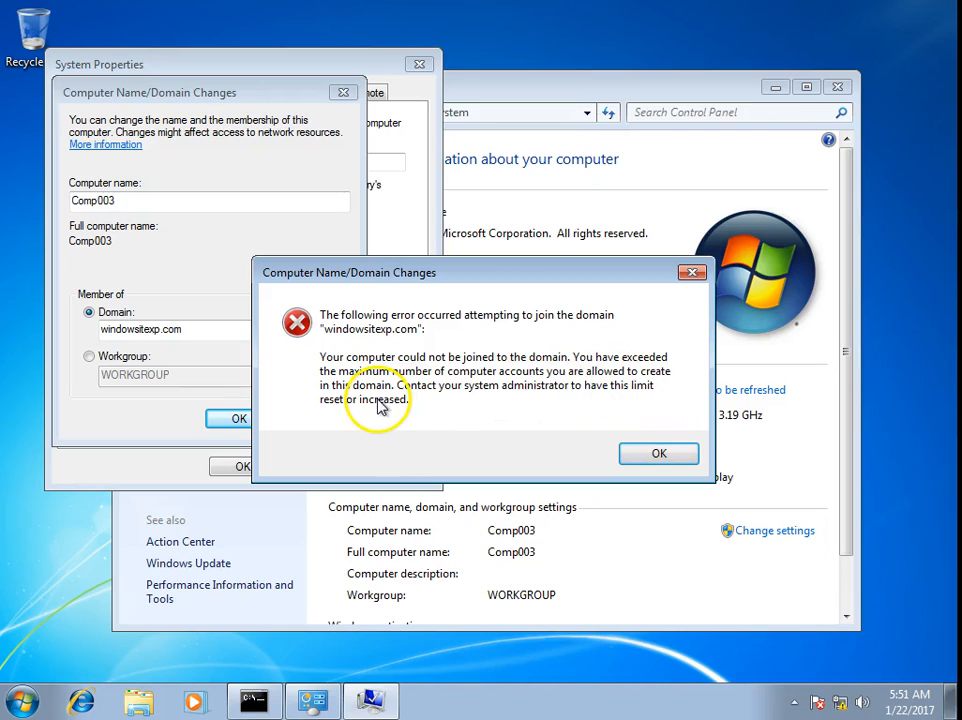
pyautogui.moveTo(644, 402)
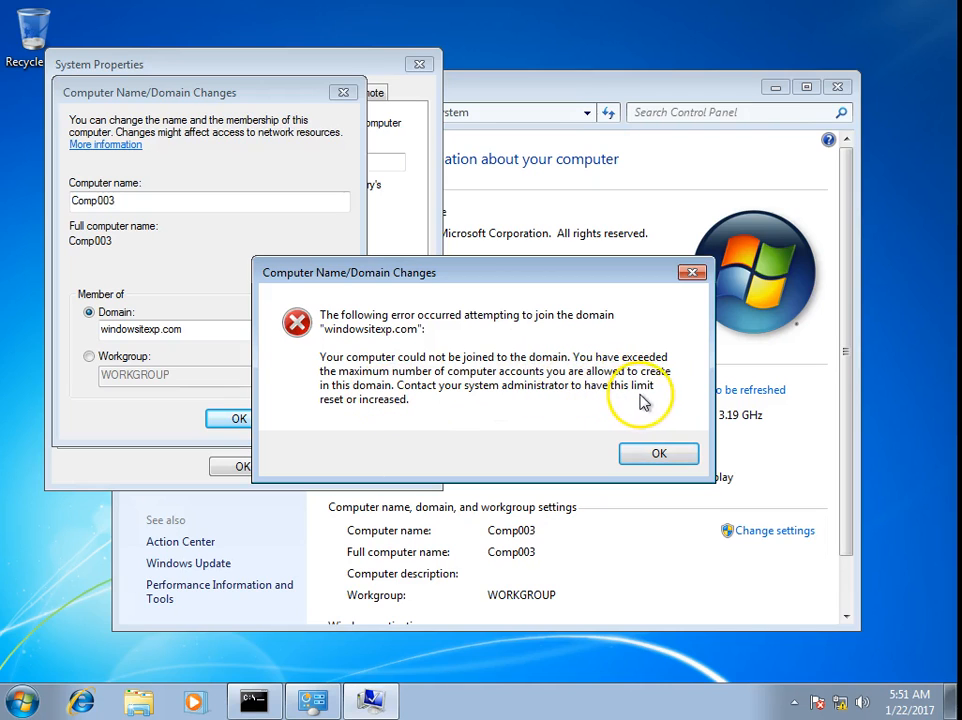
pyautogui.moveTo(462, 424)
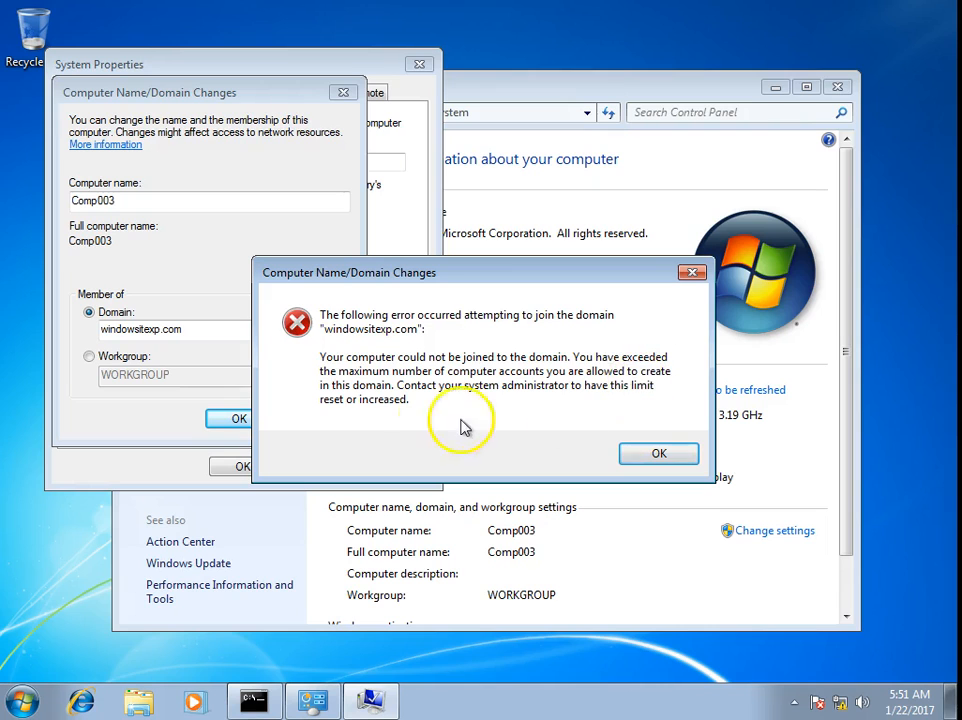
pyautogui.moveTo(538, 404)
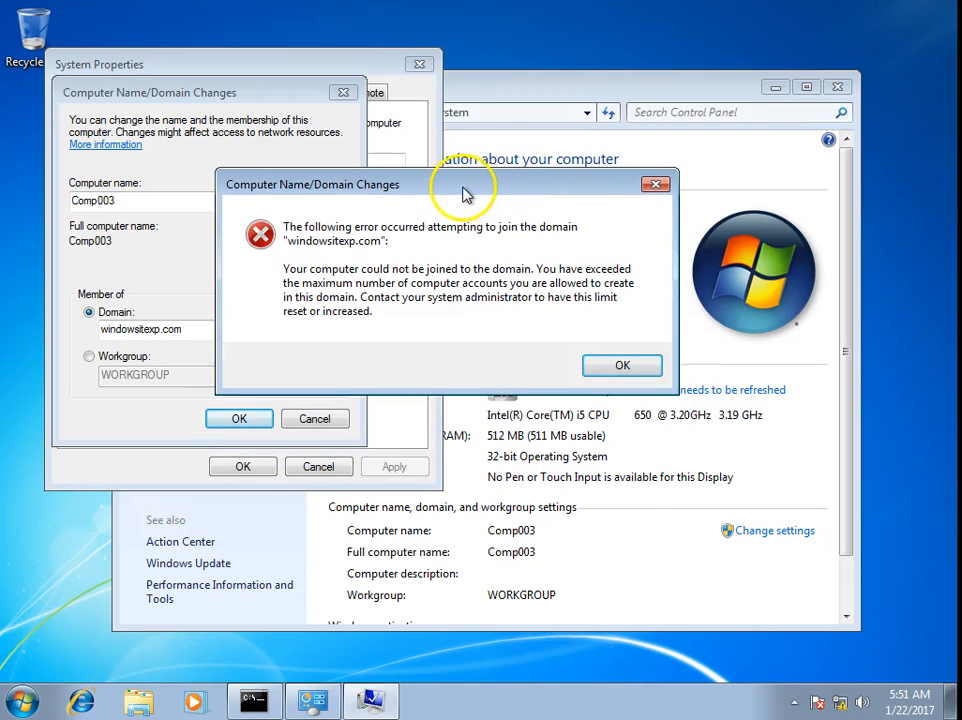
pyautogui.moveTo(464, 184); pyautogui.dragTo(398, 160)
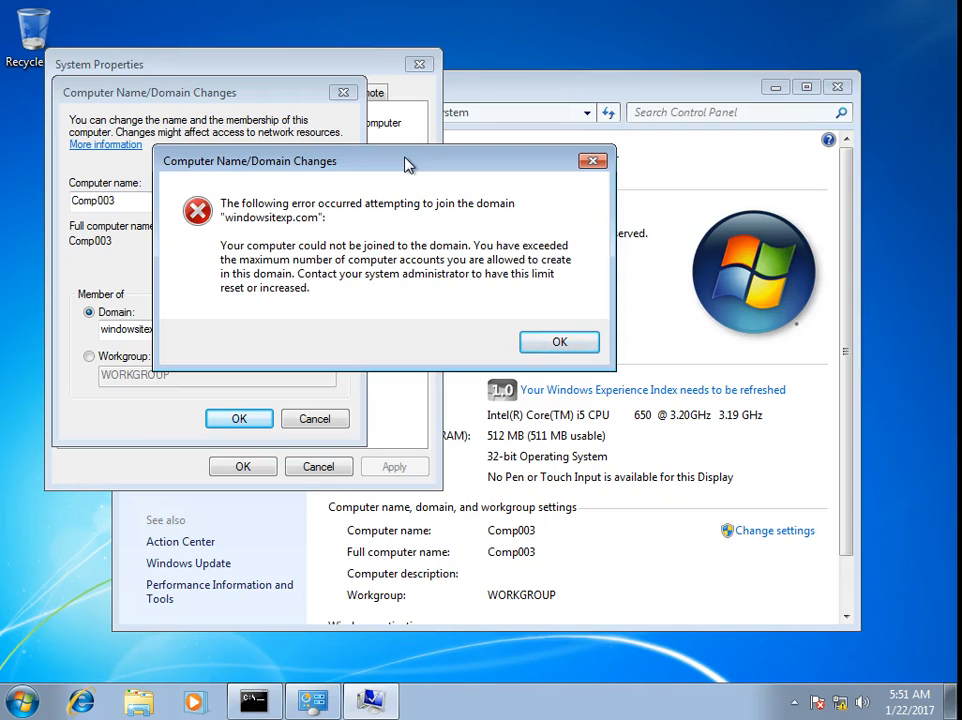
pyautogui.moveTo(656, 370)
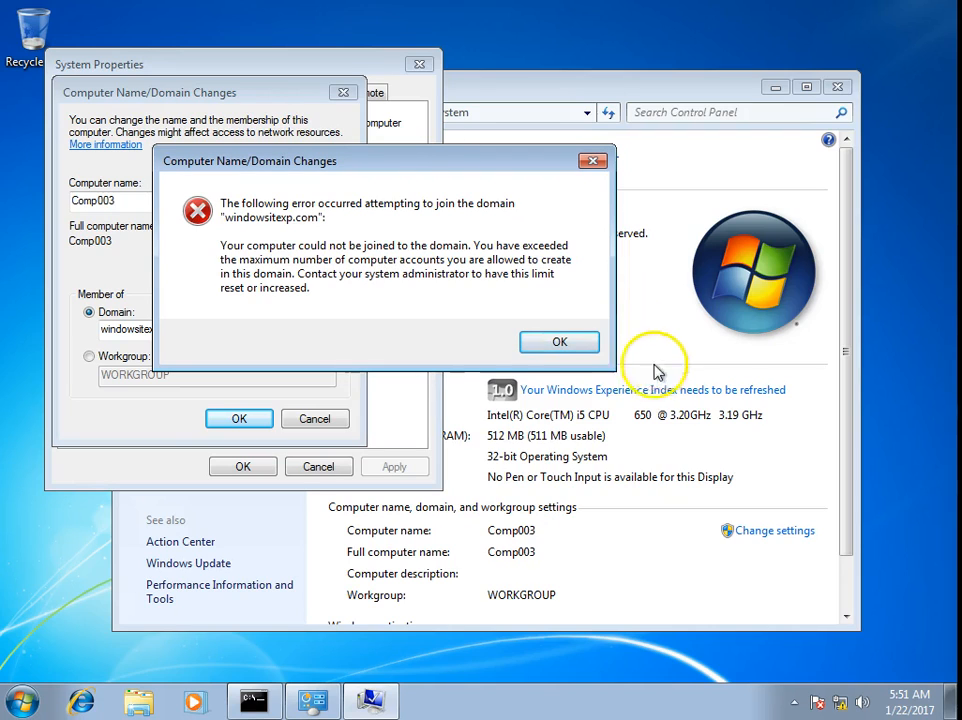
# Dismiss the join error, cancel the domain change and close System Properties, System and the command prompt.
pyautogui.click(560, 340)
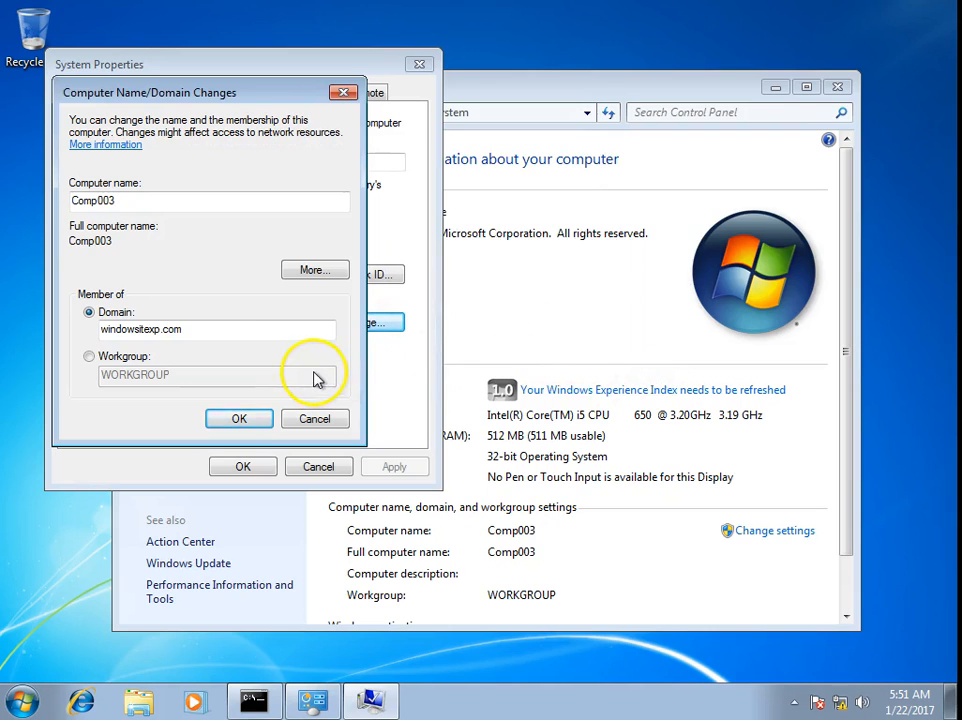
pyautogui.click(238, 418)
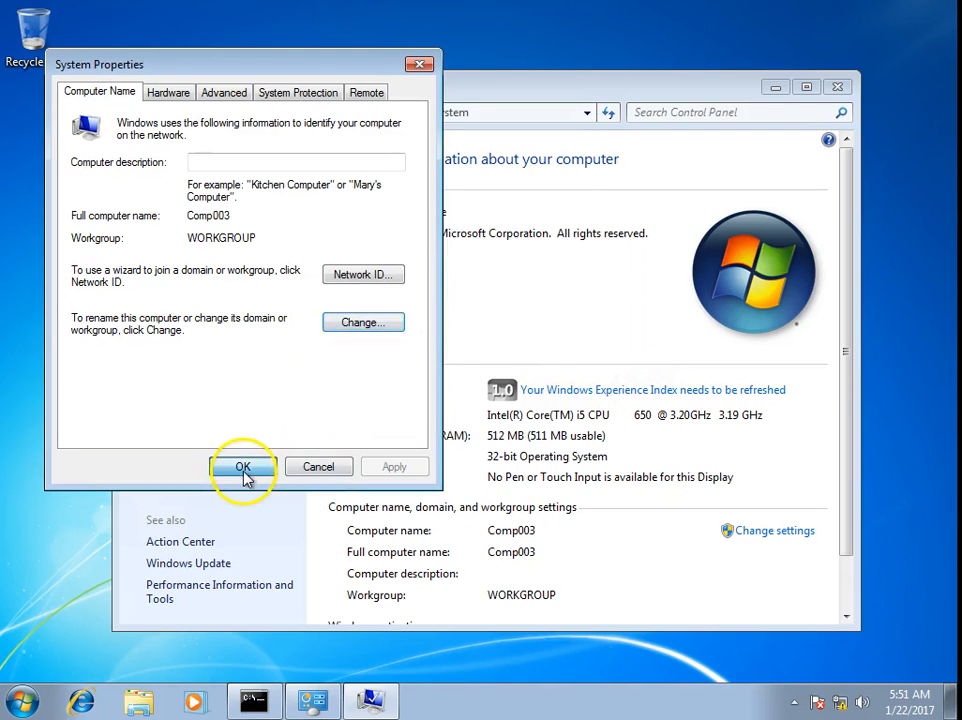
pyautogui.click(244, 468)
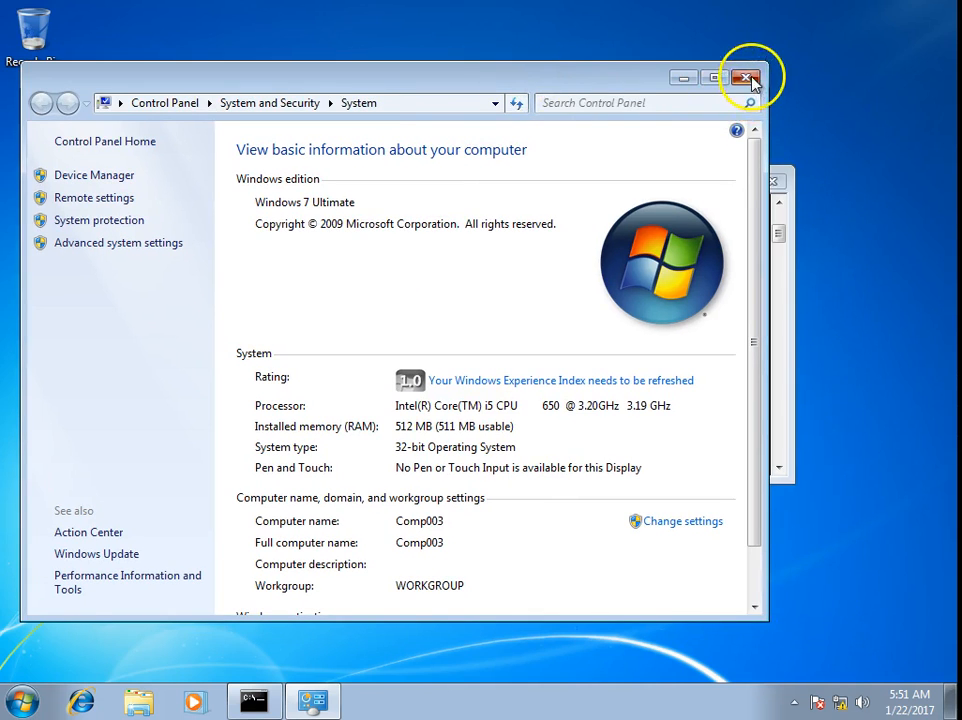
pyautogui.click(746, 76)
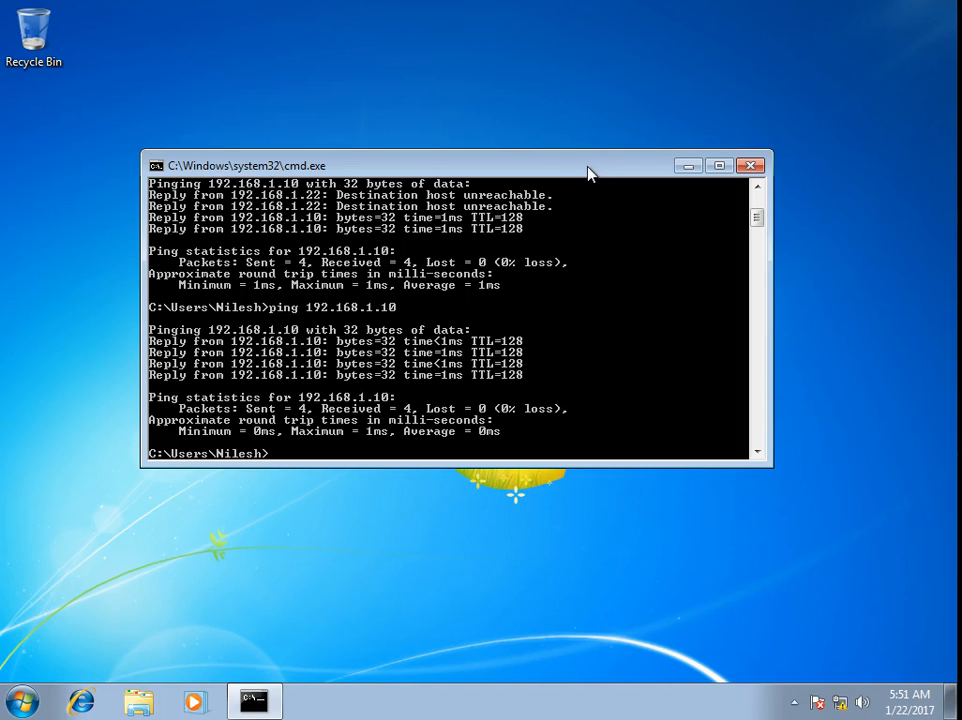
pyautogui.moveTo(752, 166)
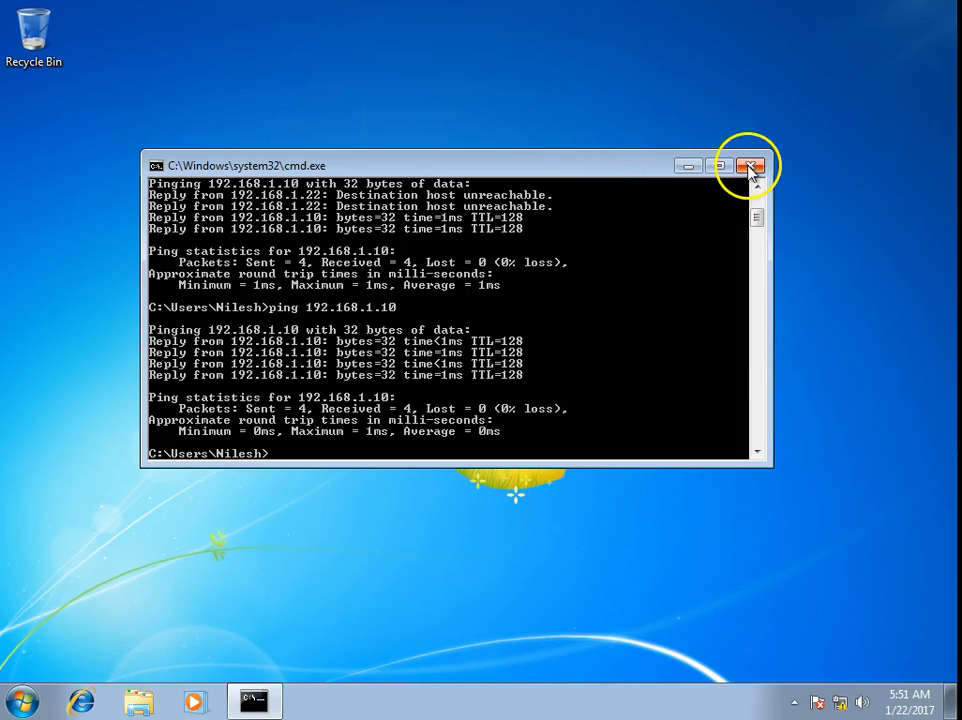
pyautogui.click(752, 164)
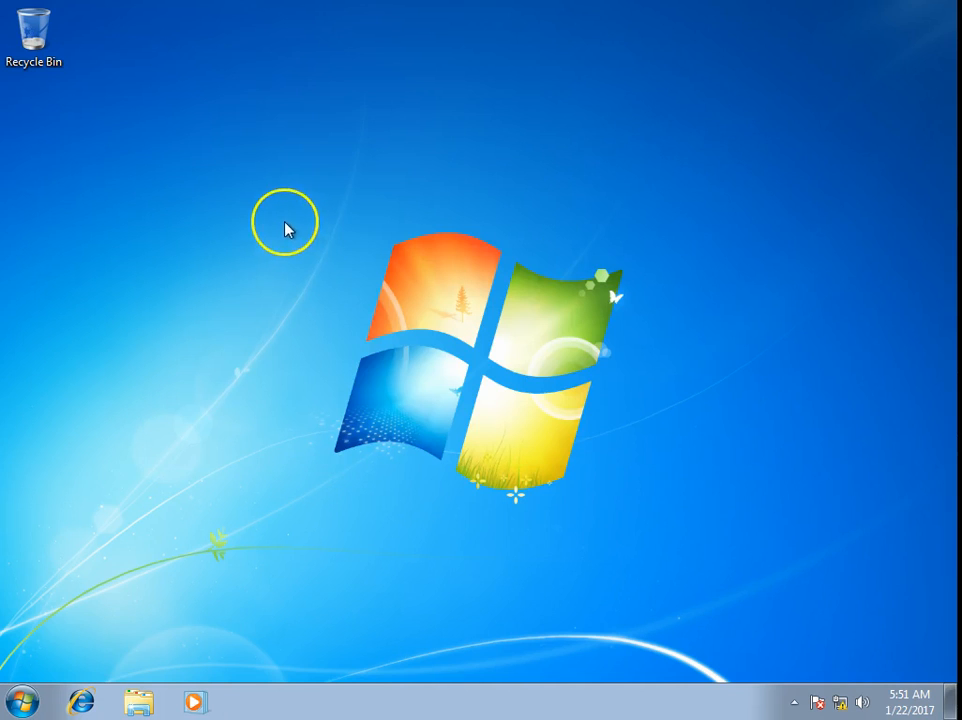